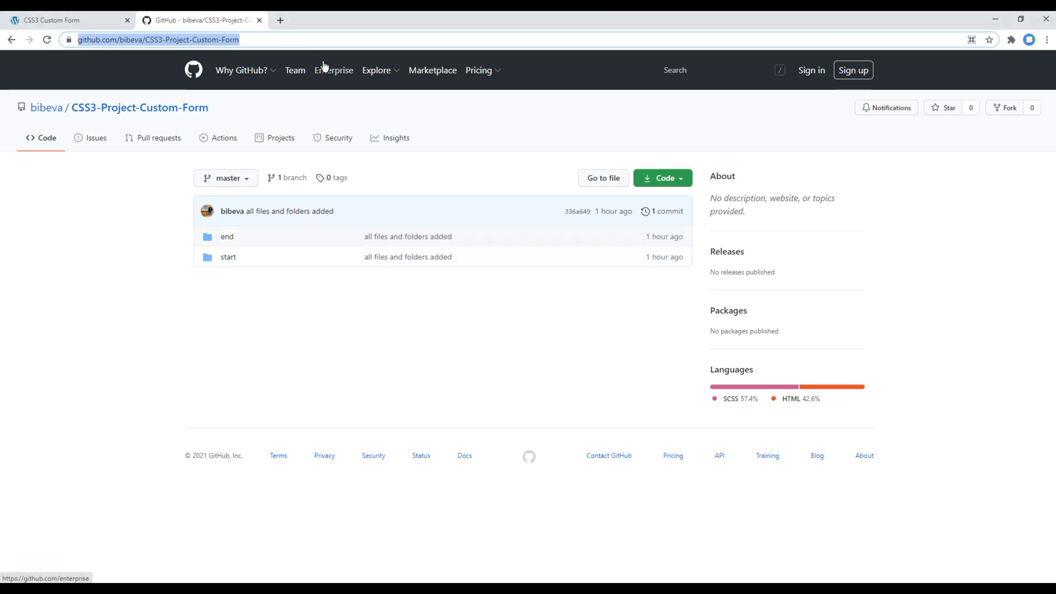
mouse_move(276, 259)
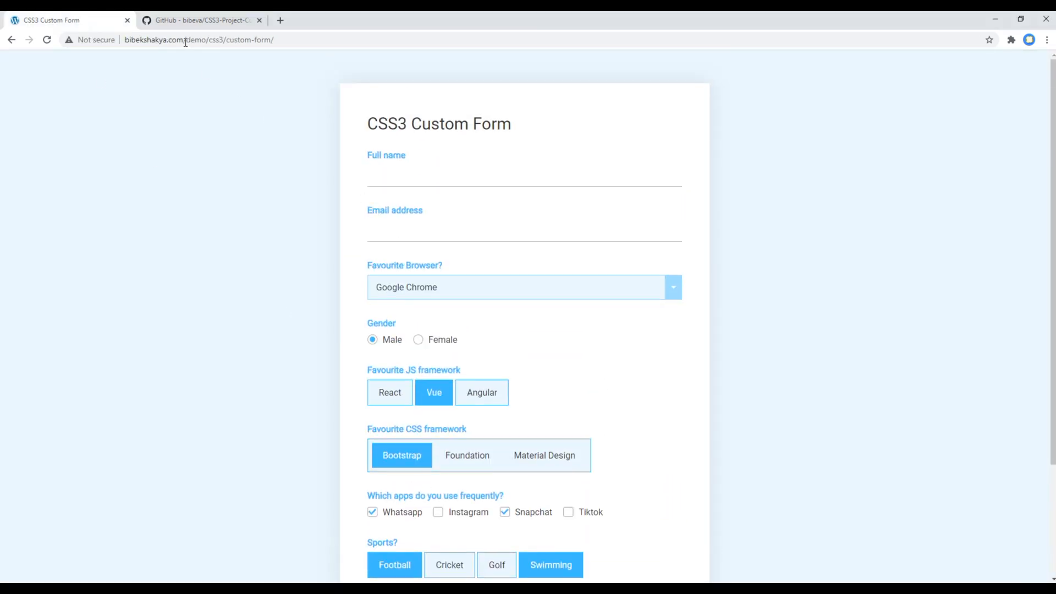
Copy the repository's HTTPS clone address from the GitHub Code menu.
click(199, 19)
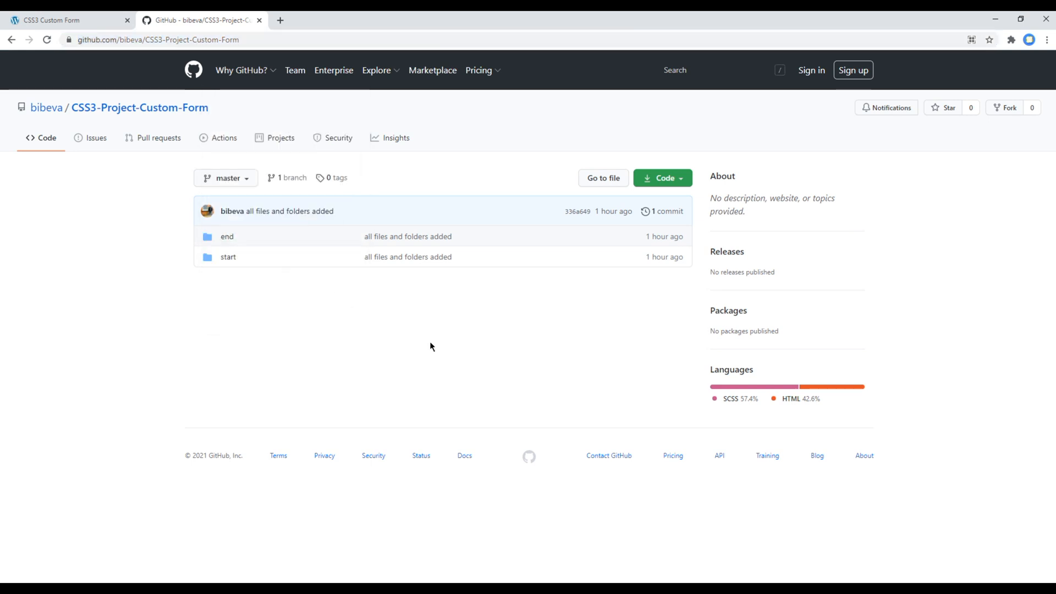
mouse_move(251, 262)
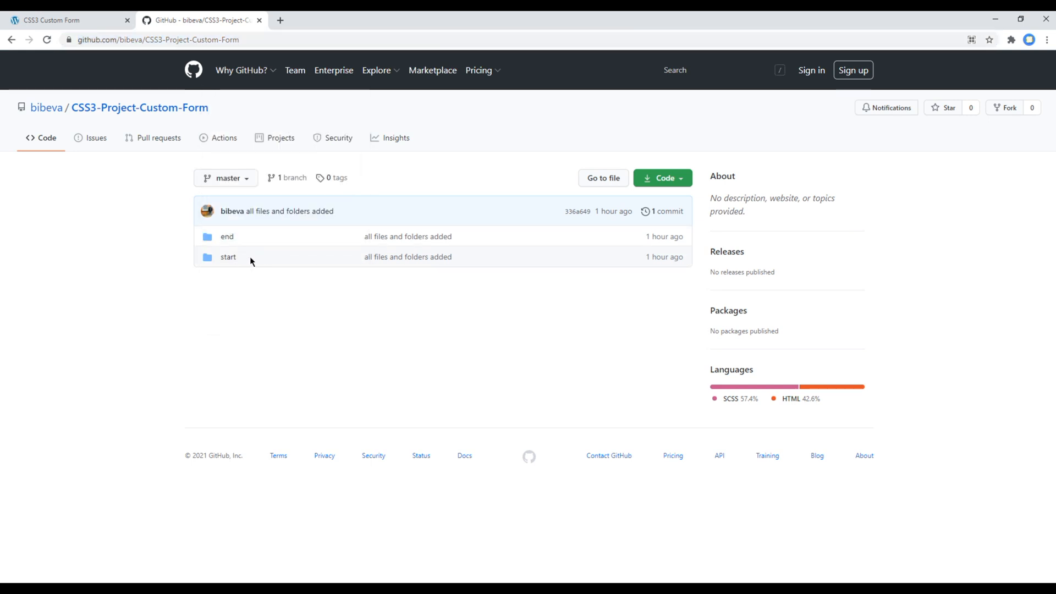
mouse_move(292, 262)
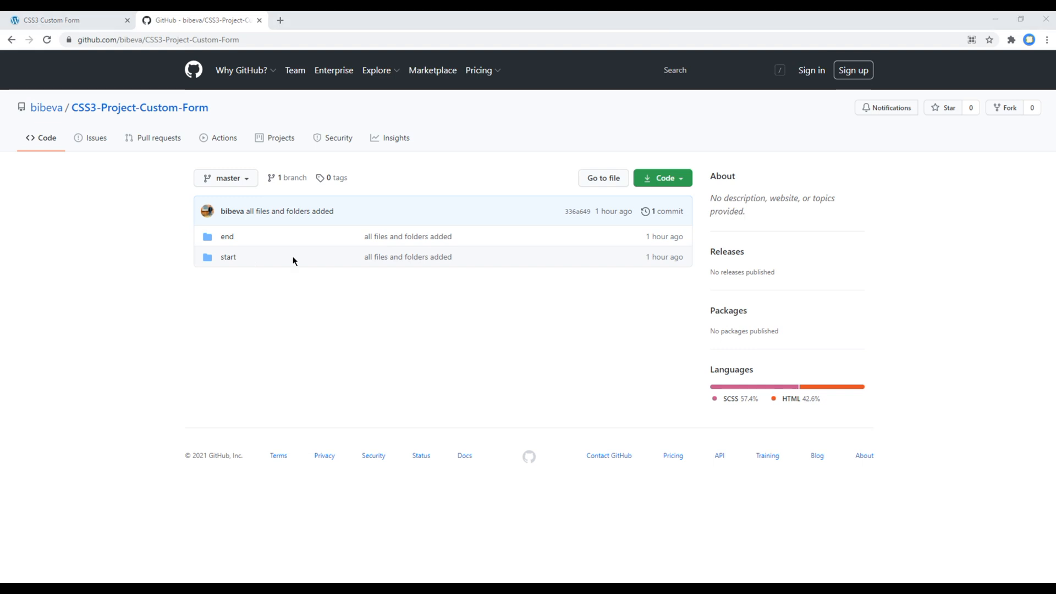
mouse_move(340, 348)
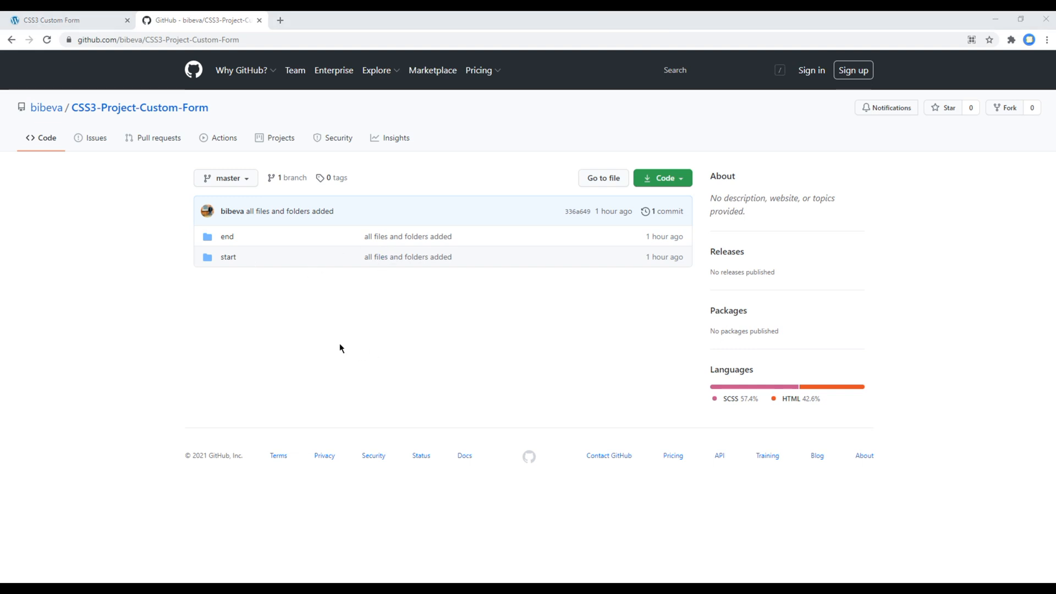
click(659, 179)
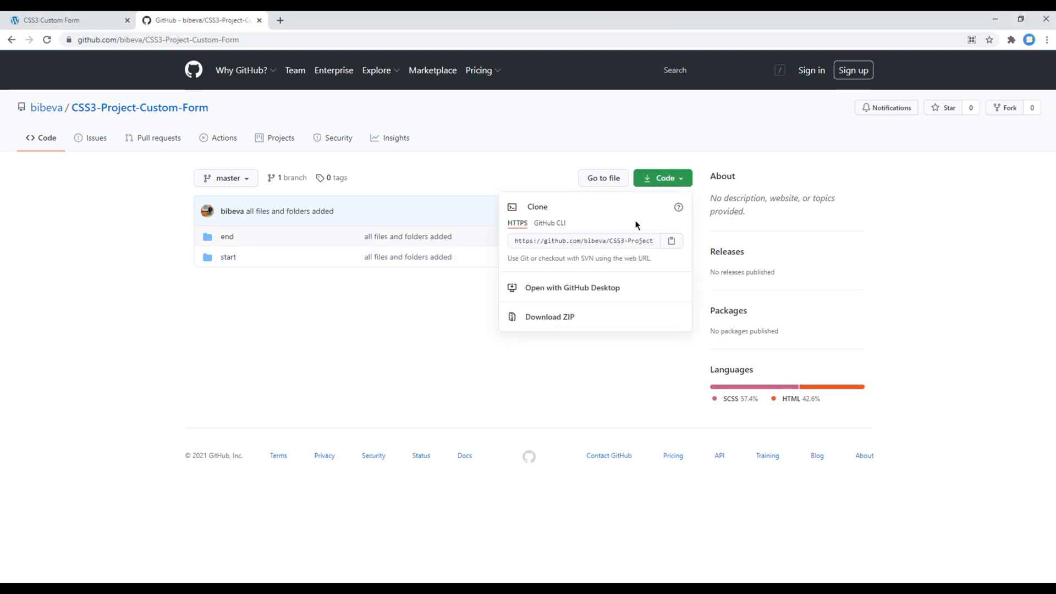
click(583, 241)
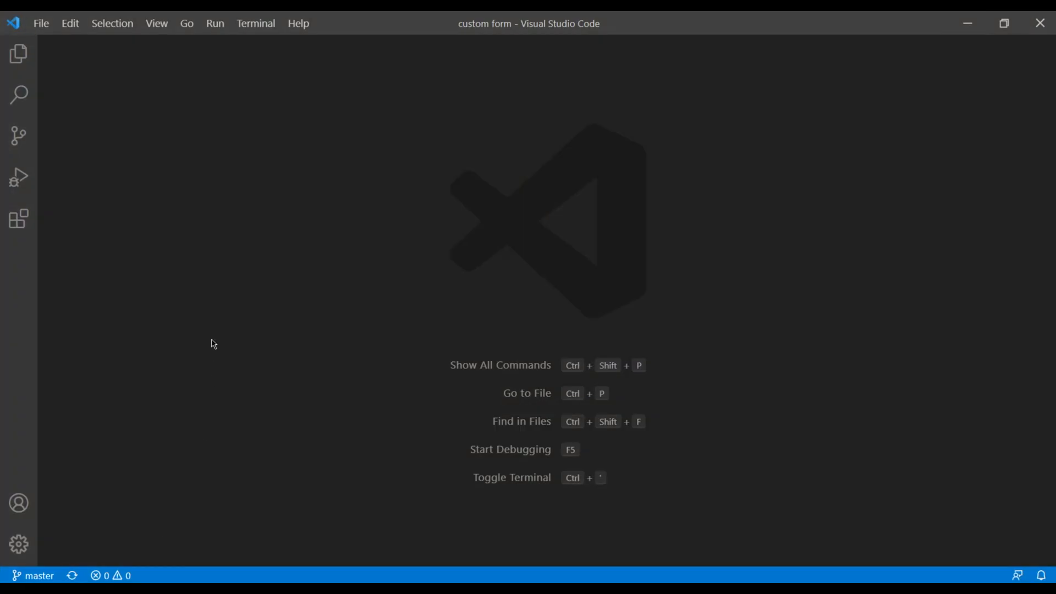
Open the Desktop's custom form folder as the workspace and close the Welcome page.
click(41, 23)
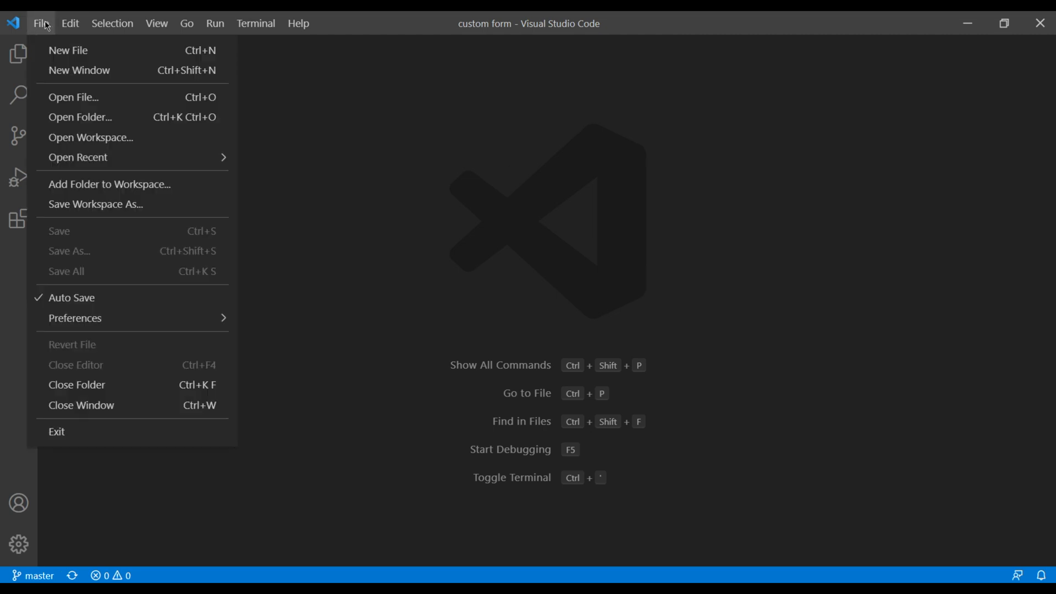
mouse_move(98, 117)
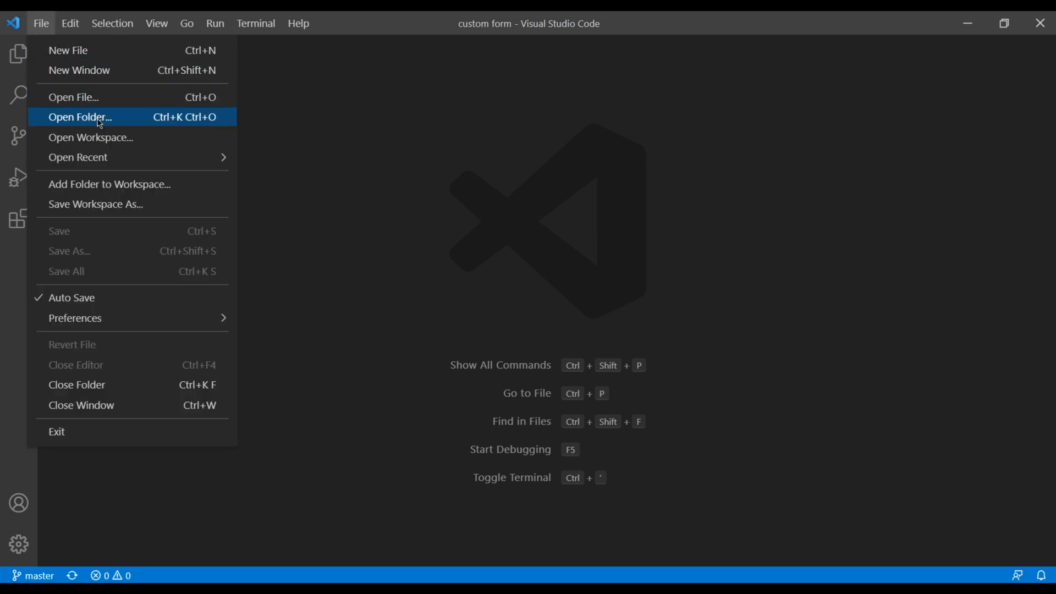
click(80, 117)
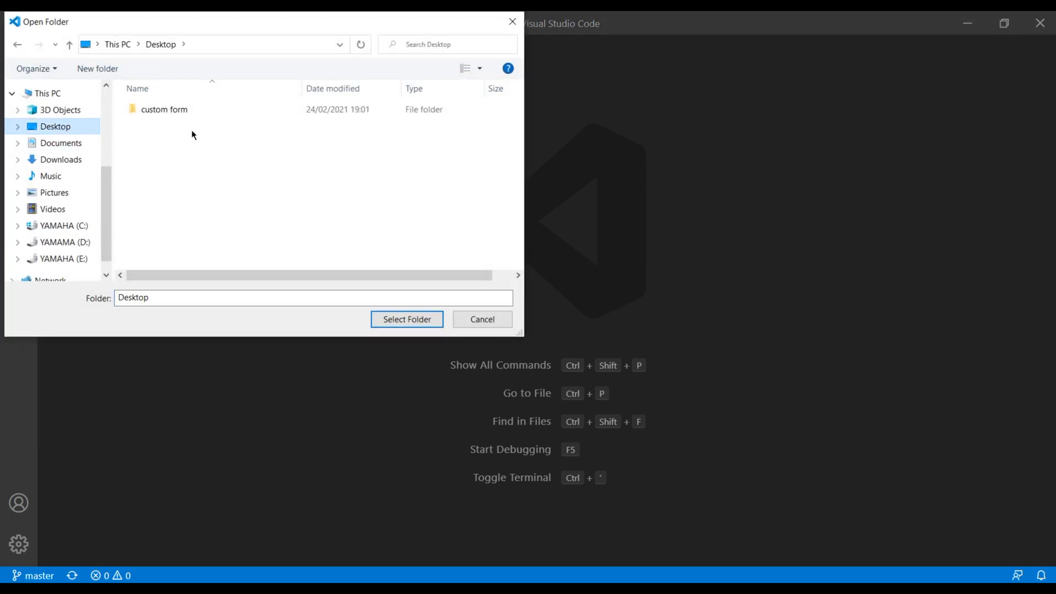
double_click(164, 109)
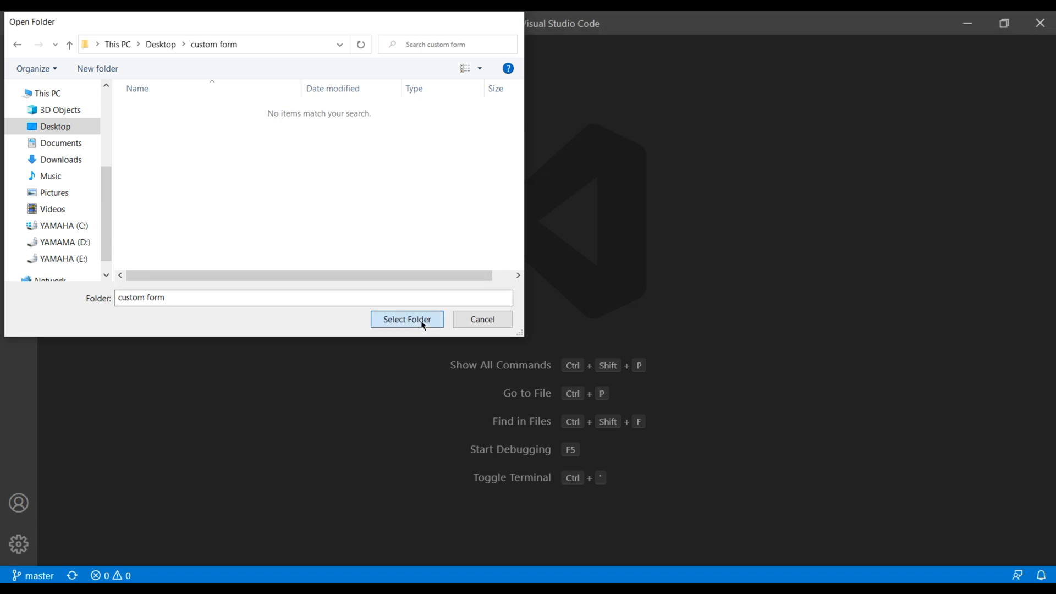
click(407, 319)
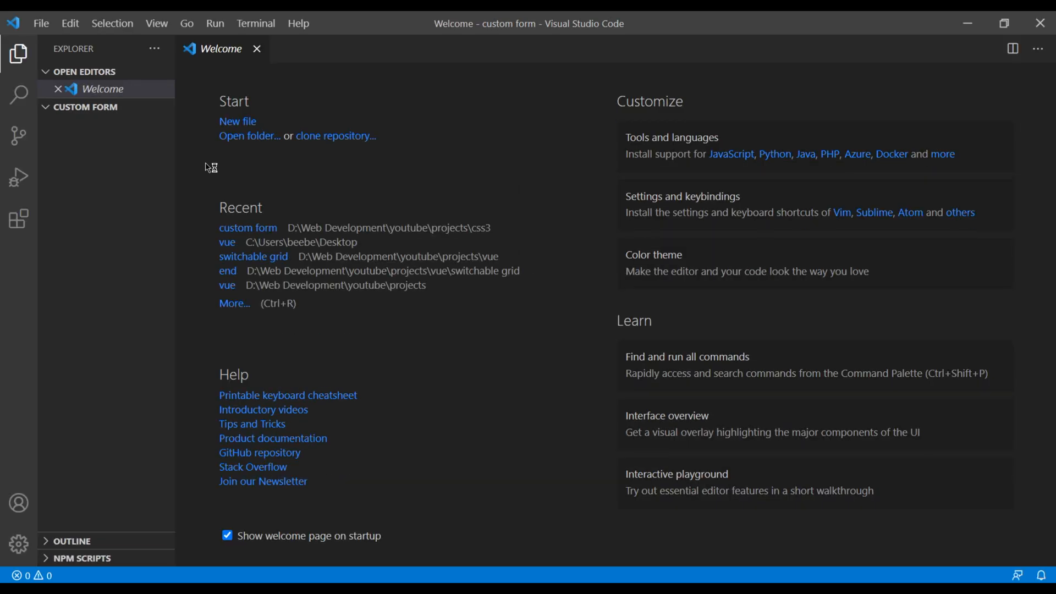
click(256, 49)
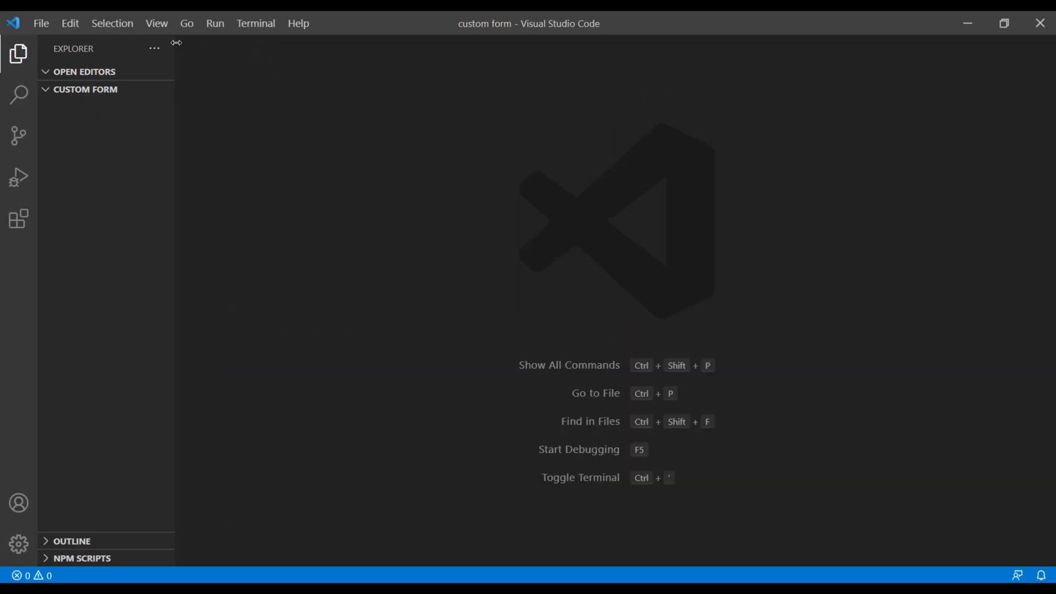
Run git clone with the copied URL in a new terminal inside custom form.
click(157, 23)
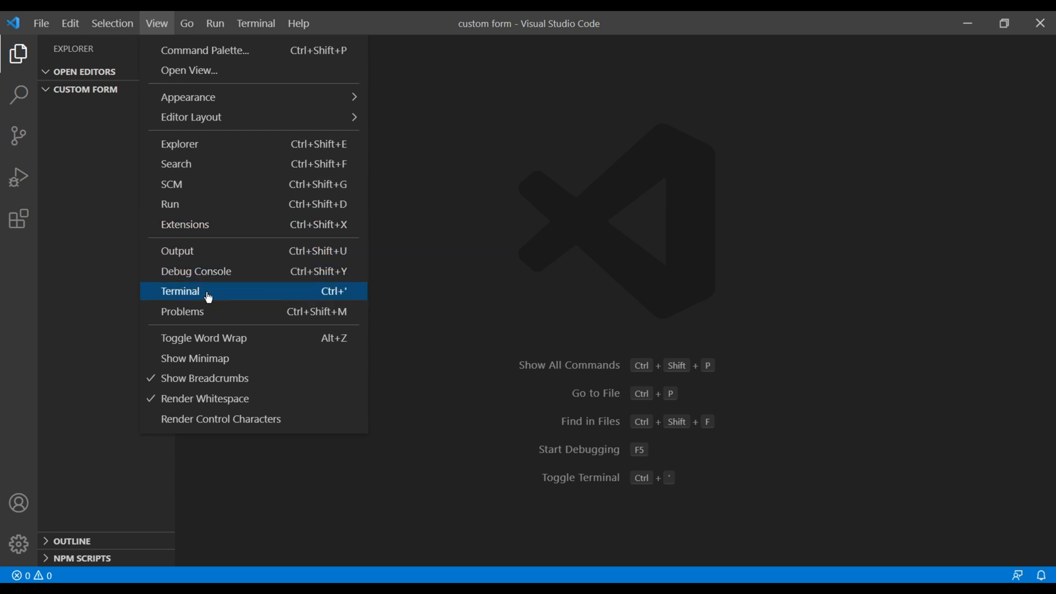
click(179, 291)
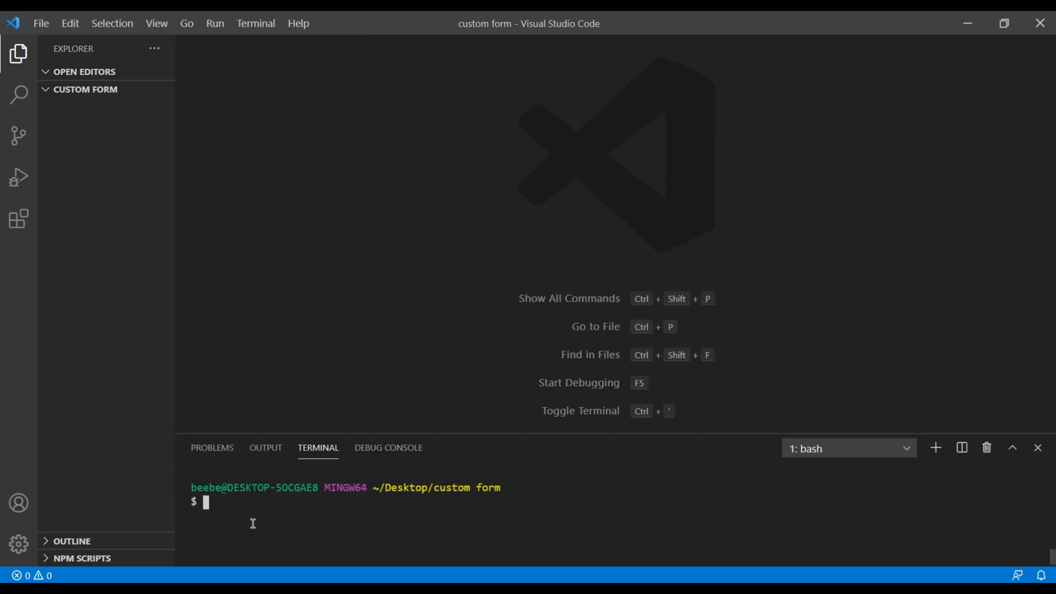
text(gi)
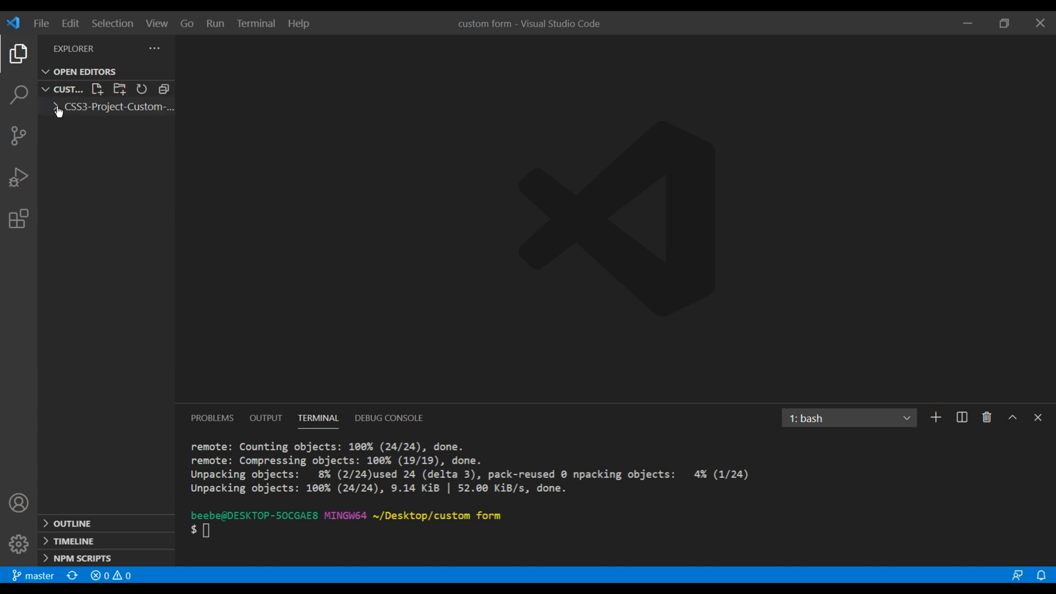
Expand CSS3-Project-Custom-Form and its start folder to reach index.html.
click(118, 107)
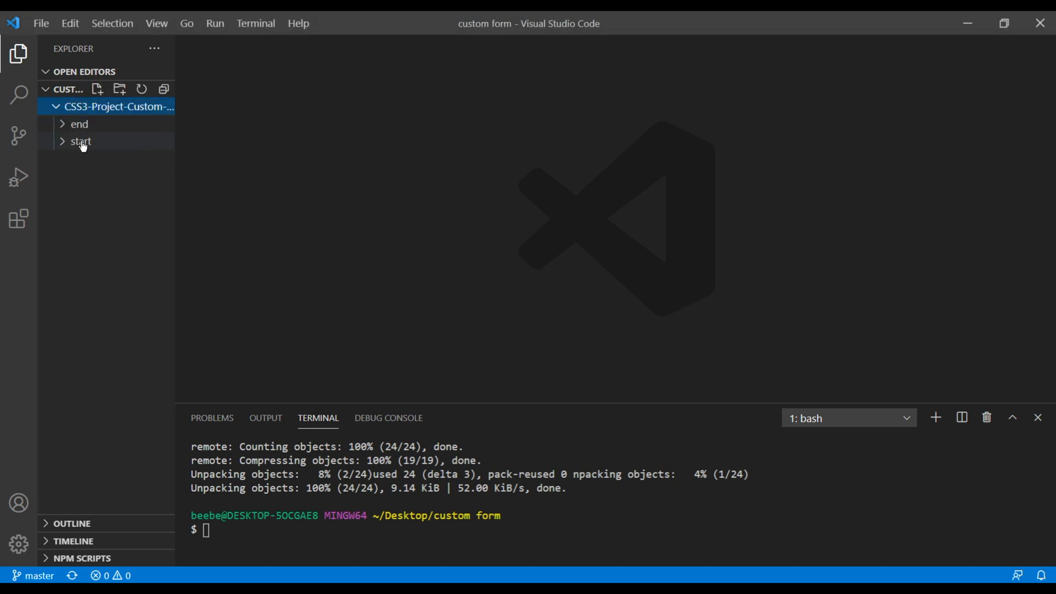
click(80, 142)
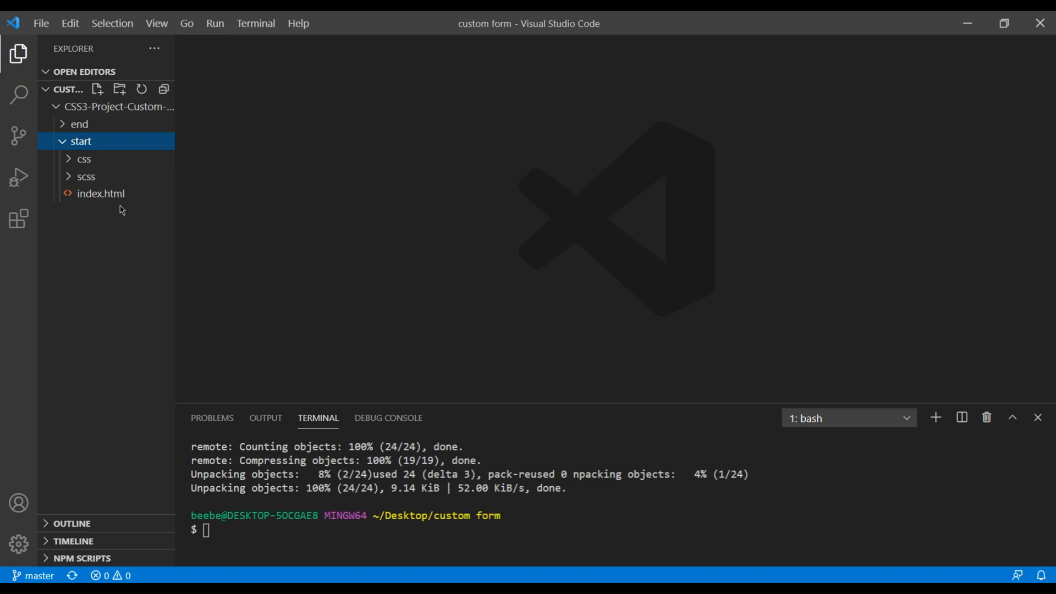
mouse_move(101, 193)
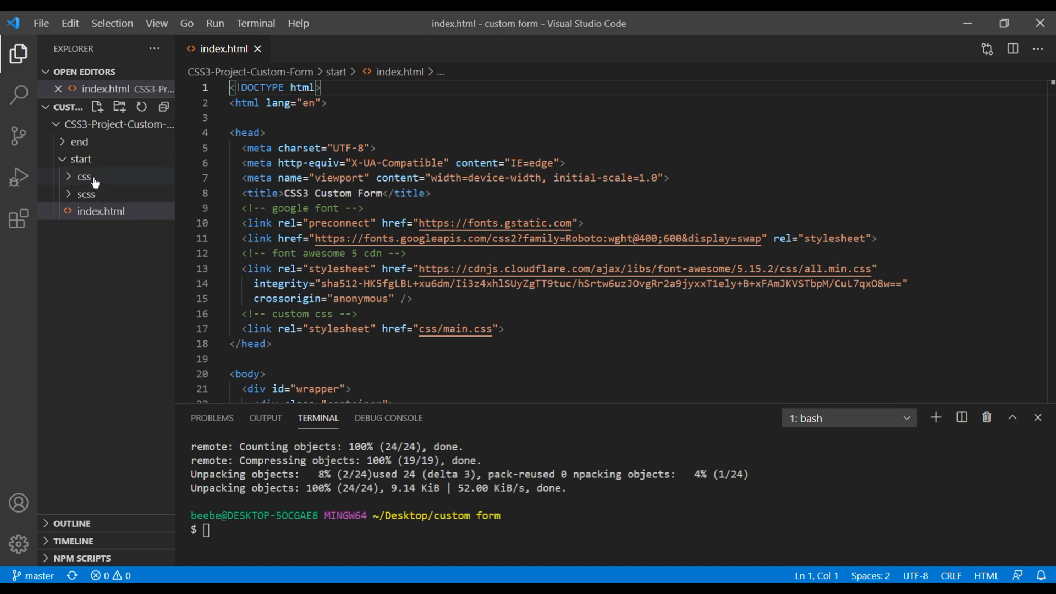
mouse_move(86, 194)
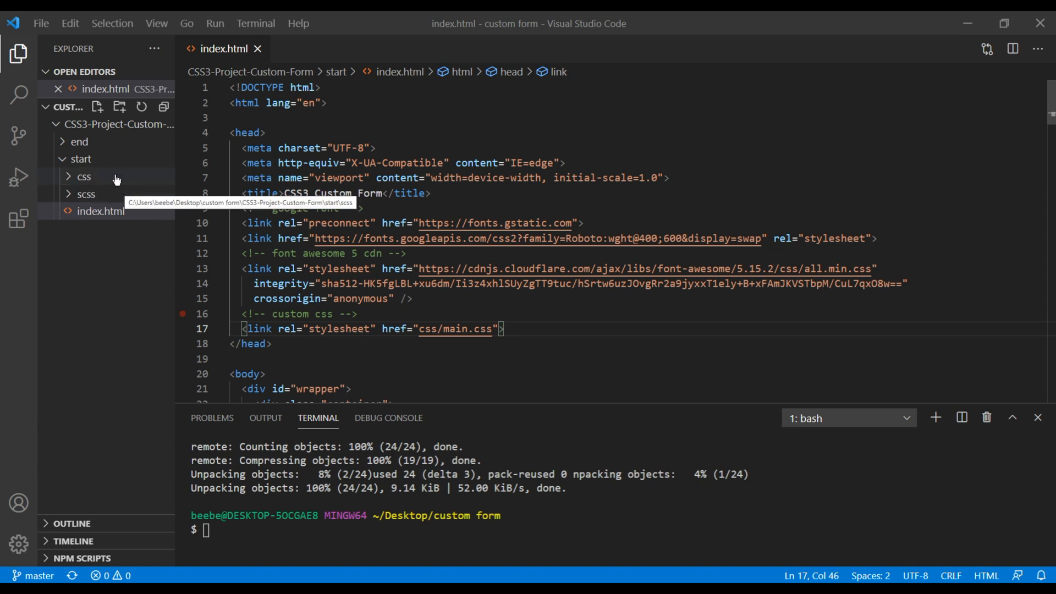
mouse_move(113, 179)
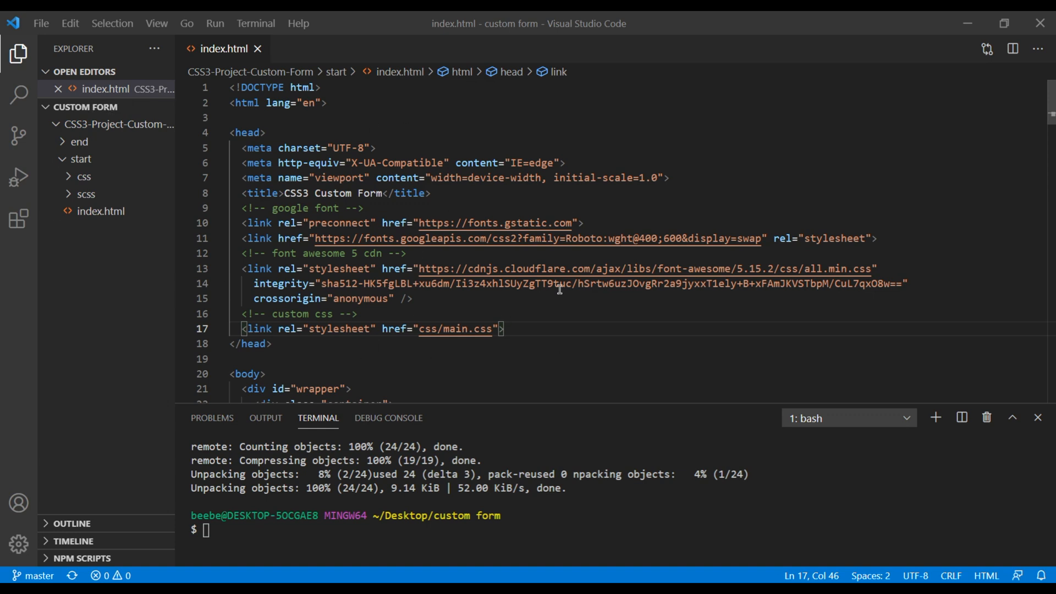
mouse_move(436, 248)
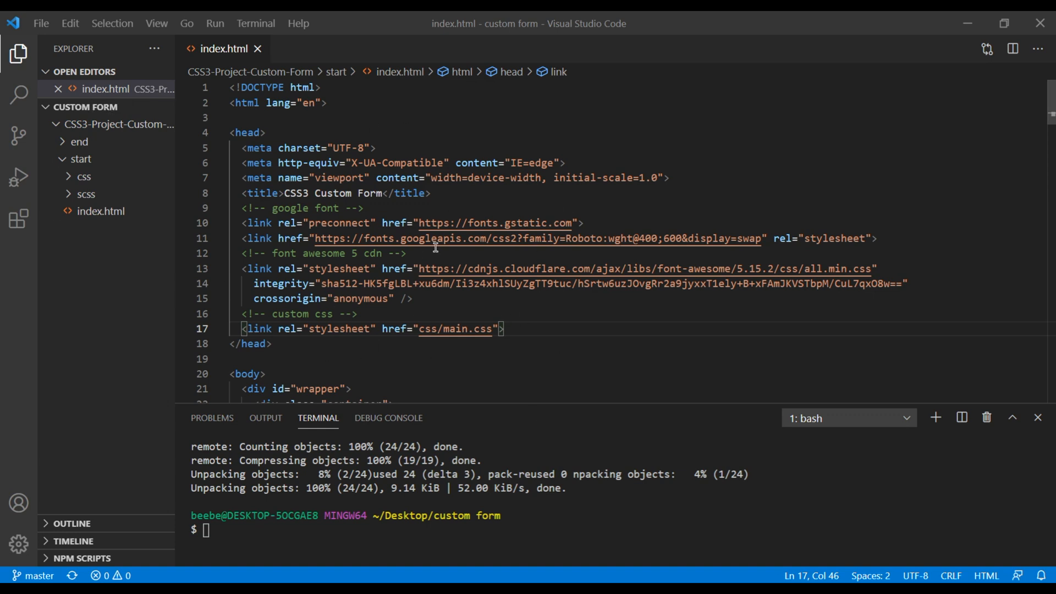
mouse_move(282, 263)
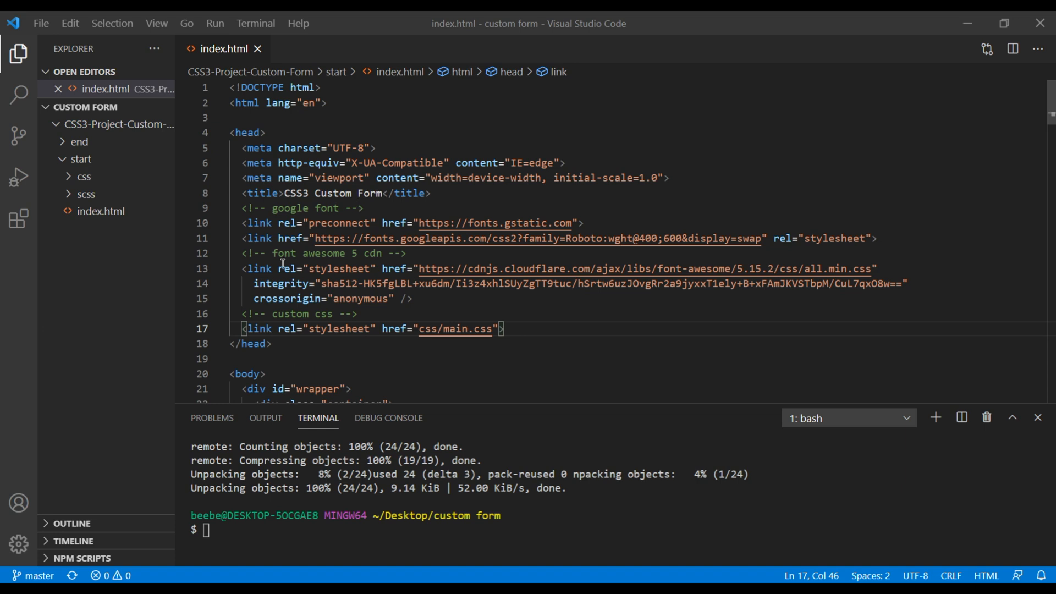
mouse_move(389, 341)
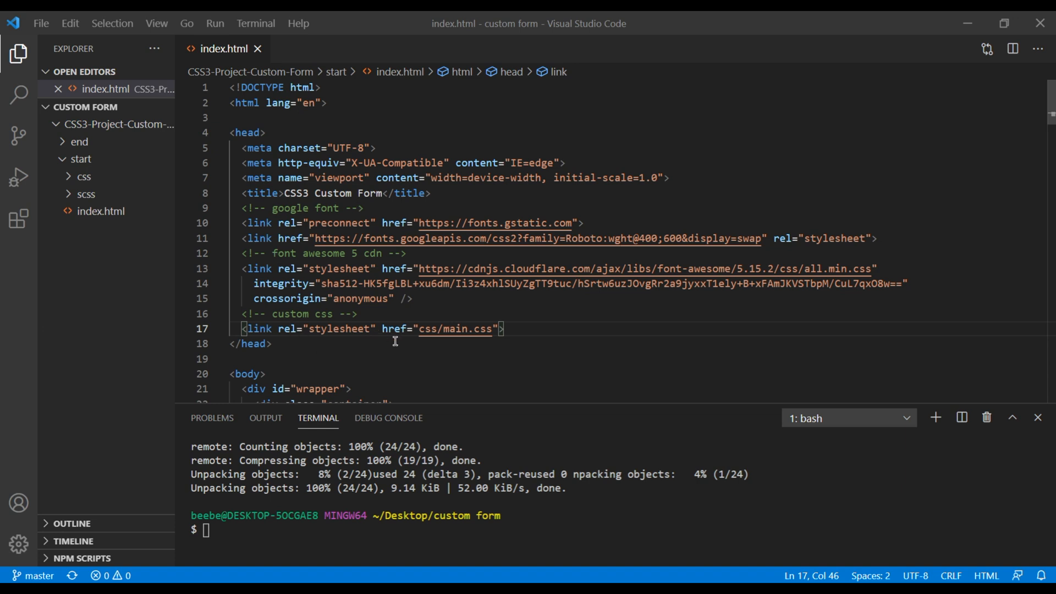
Scroll through index.html's form markup down to the apps checkbox group.
scroll(down, 3)
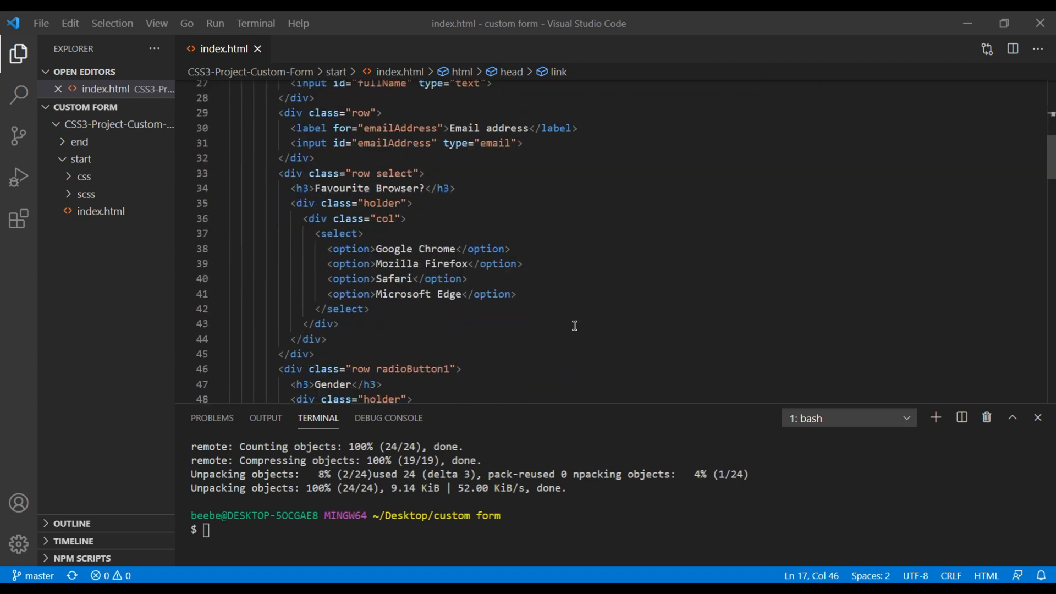
scroll(down, 3)
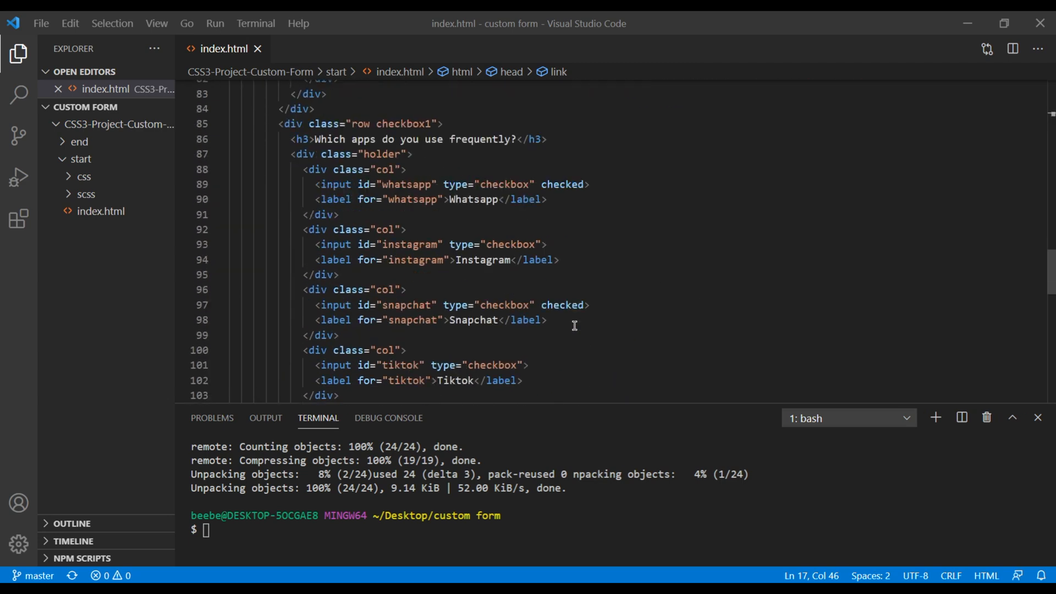
scroll(down, 3)
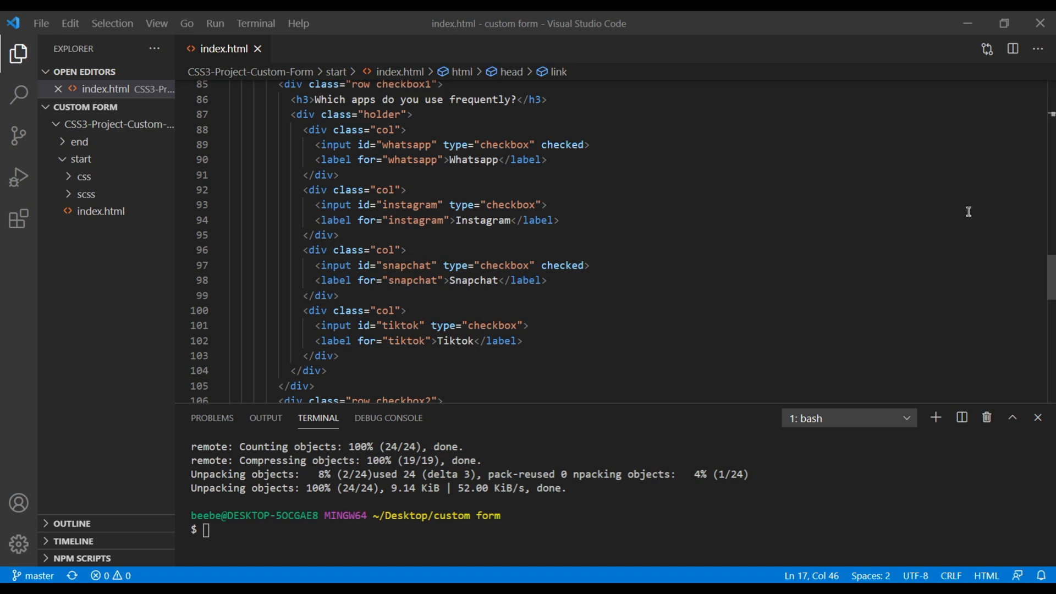
mouse_move(654, 230)
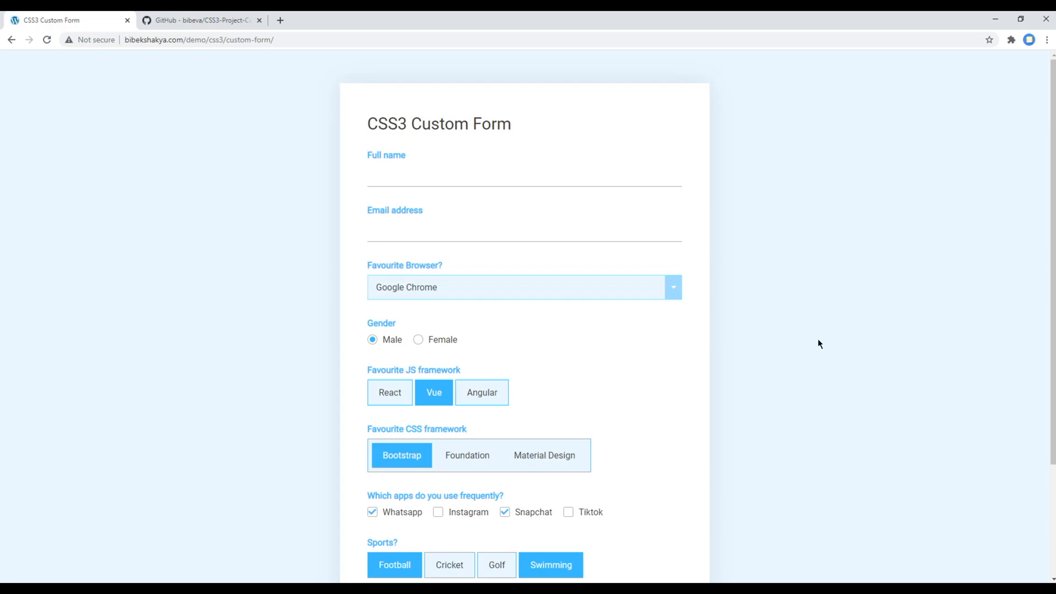
scroll(down, 3)
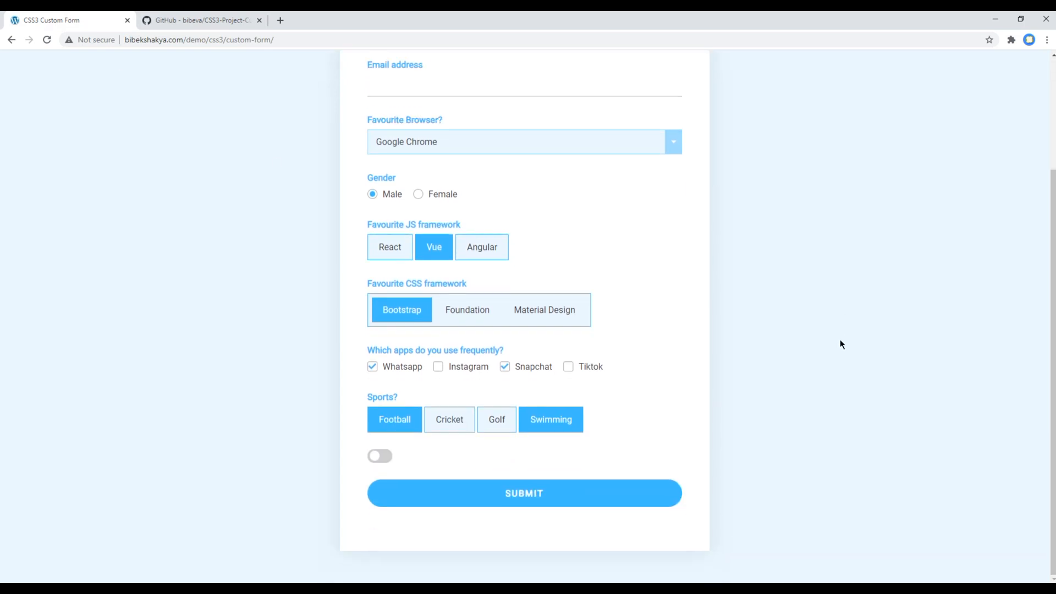
scroll(up, 3)
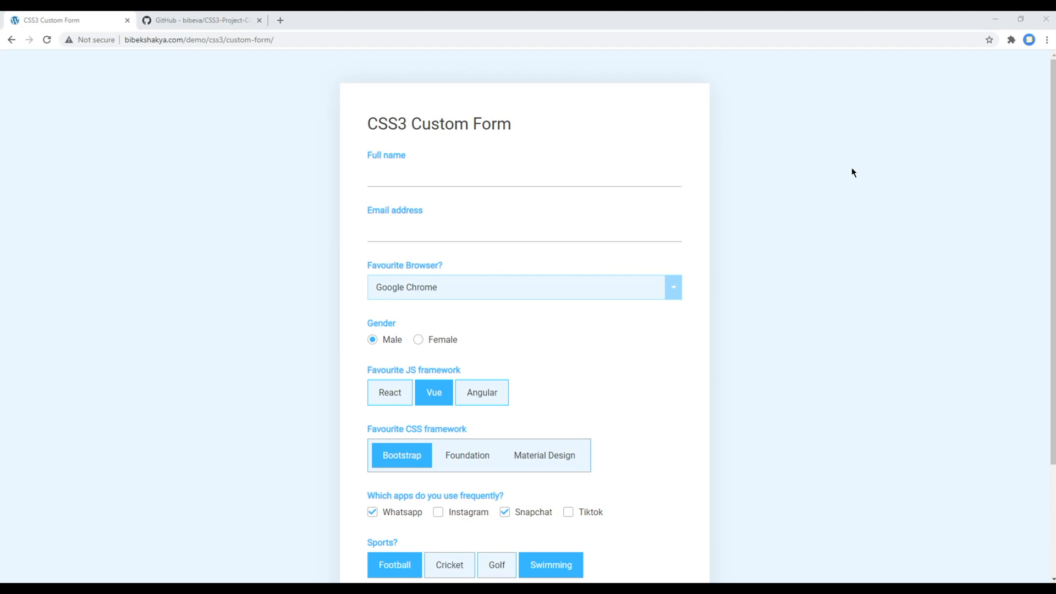
click(494, 230)
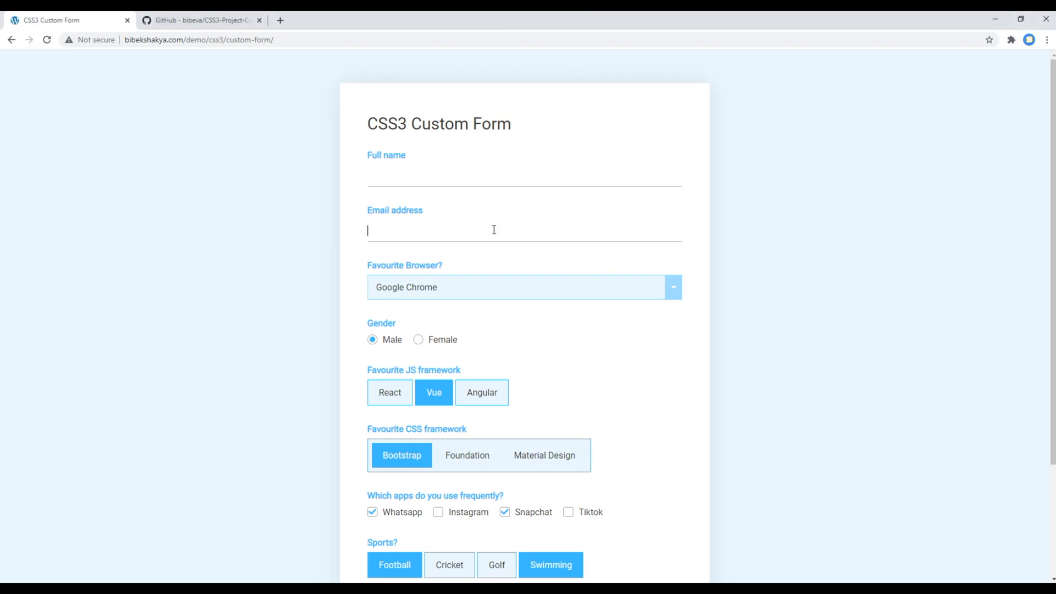
scroll(down, 3)
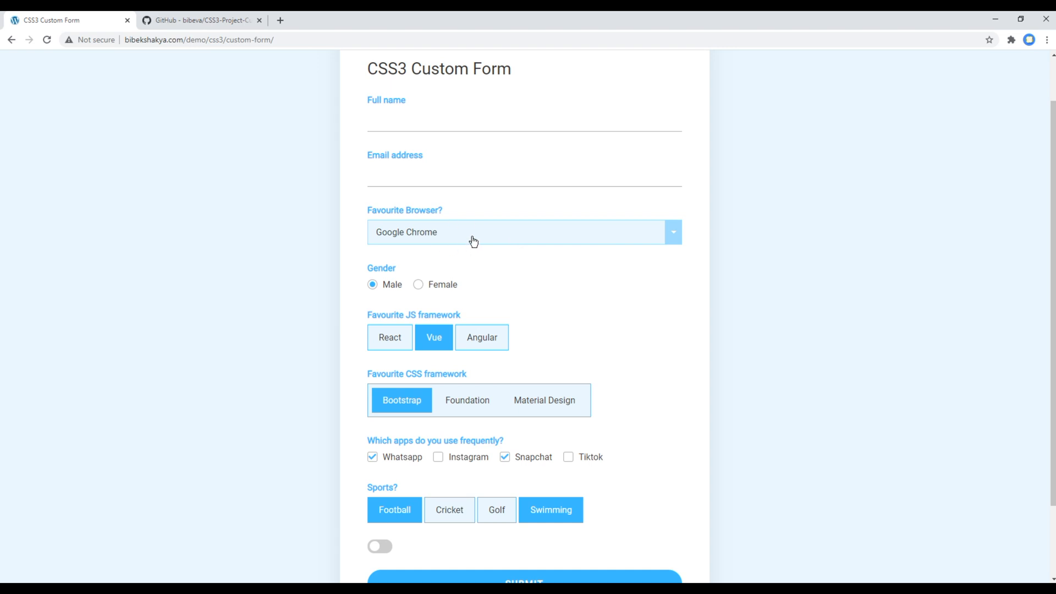
scroll(down, 3)
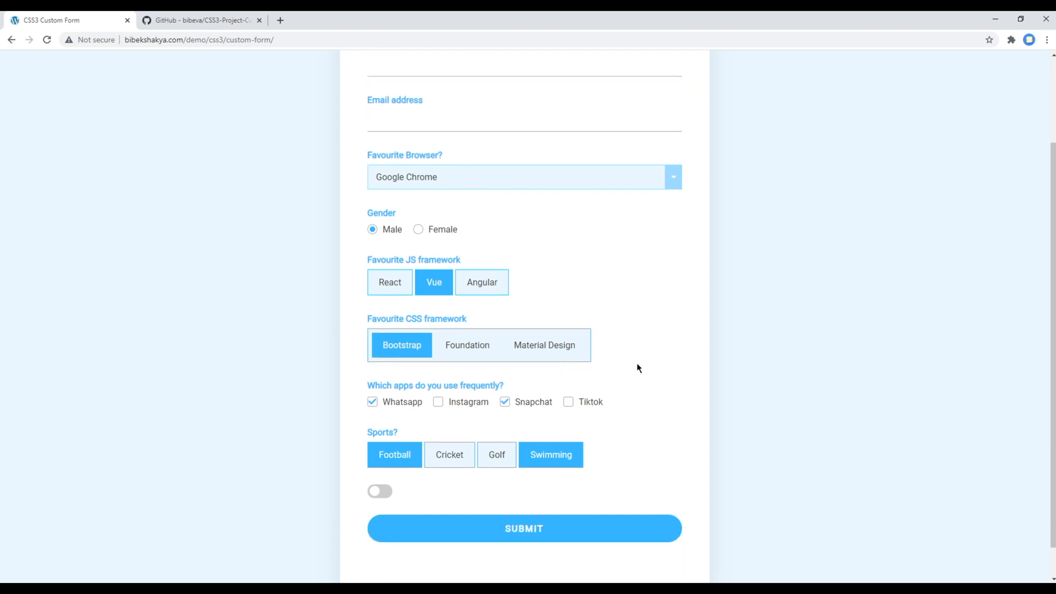
scroll(down, 3)
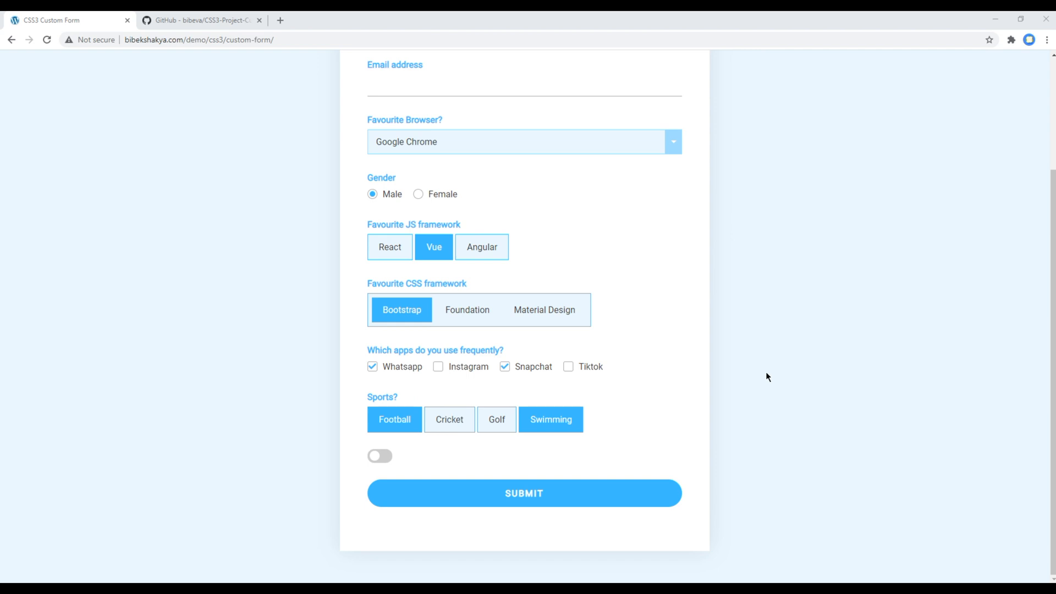
scroll(up, 3)
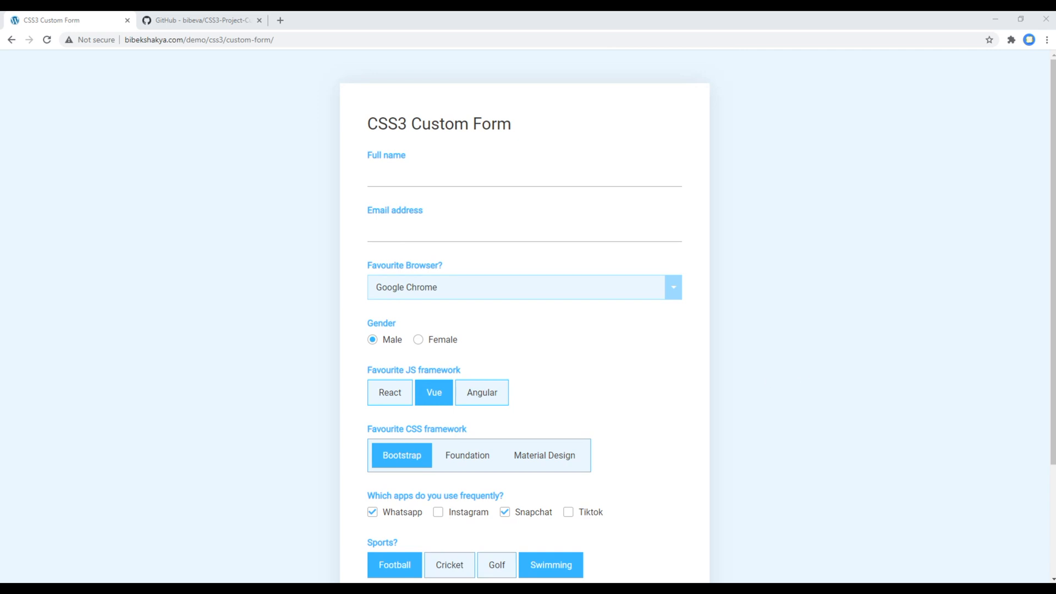
mouse_move(344, 370)
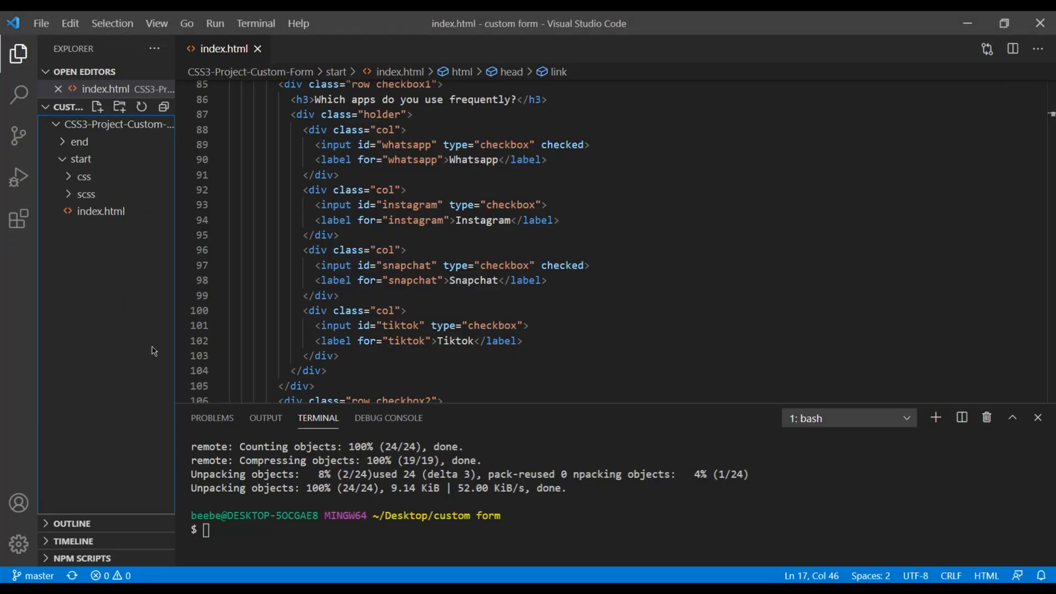
In _home.scss under // inputs, add input[type="text"] { background: black; }.
click(86, 193)
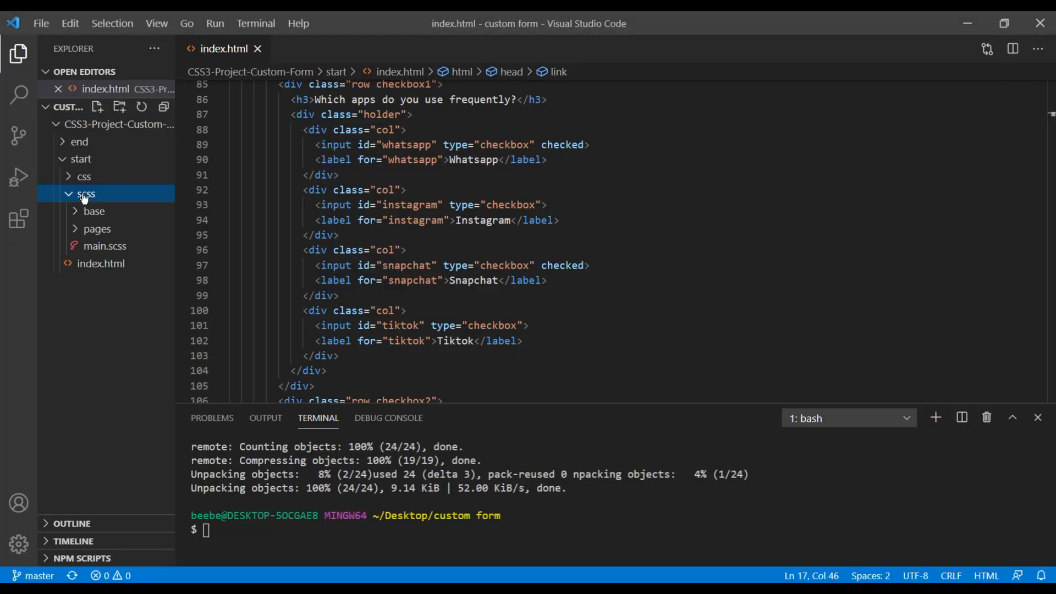
click(97, 228)
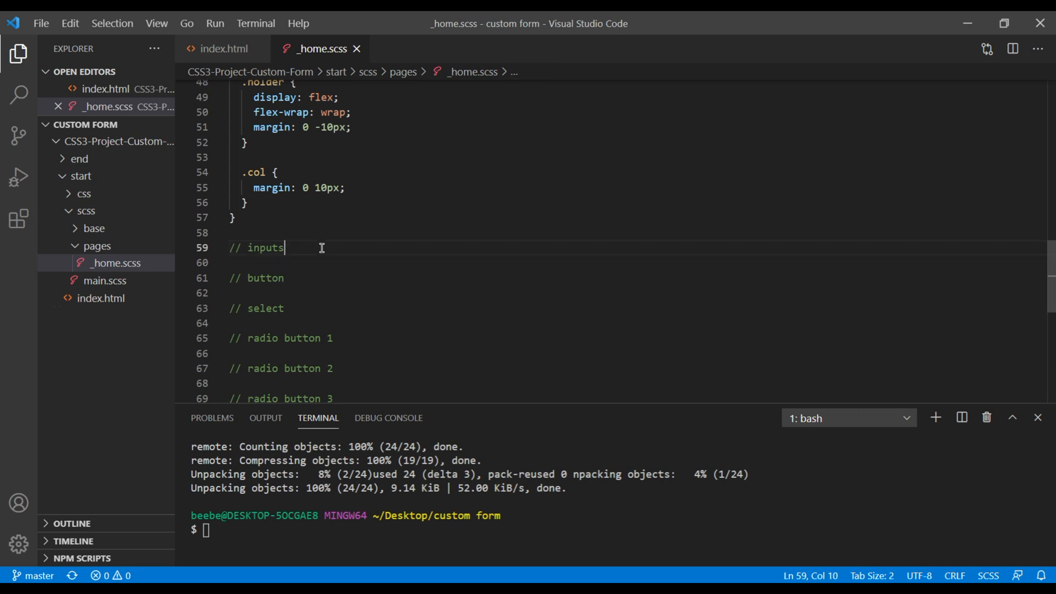
text(i)
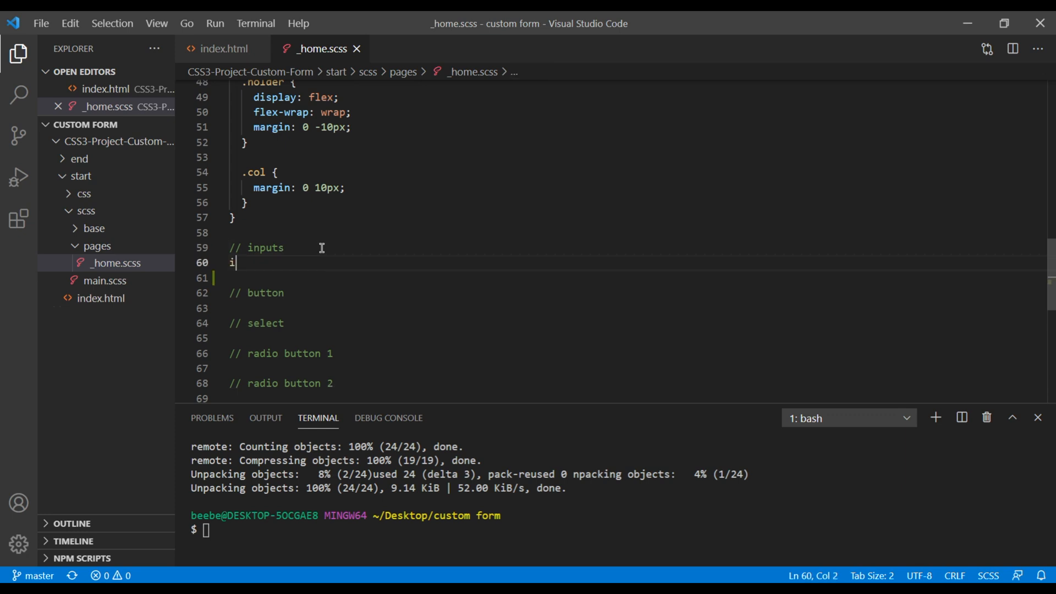
text(nput[type="text"] {)
click(631, 279)
text(background: black;)
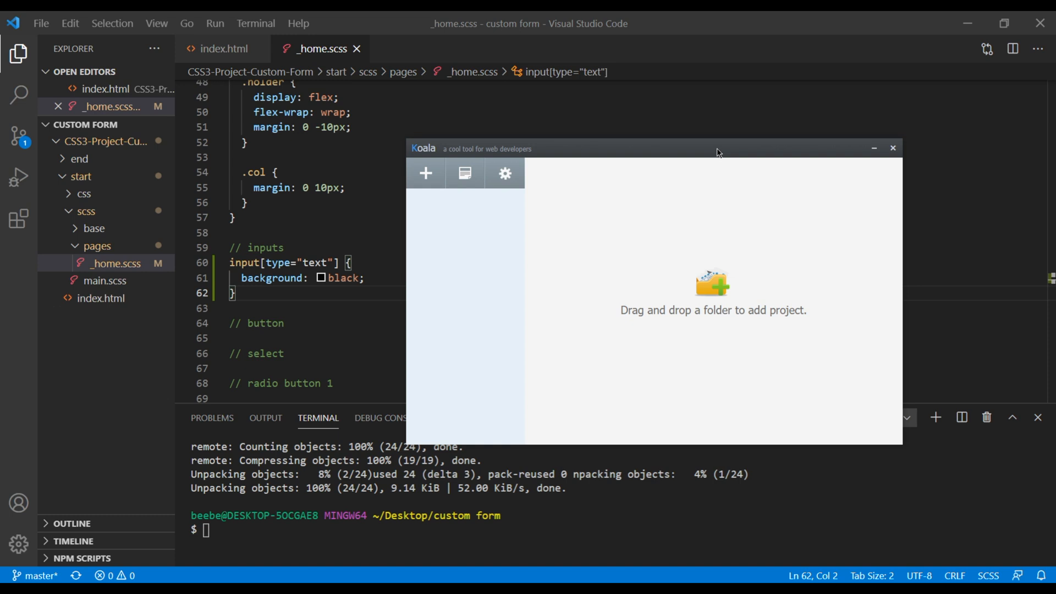
mouse_move(791, 332)
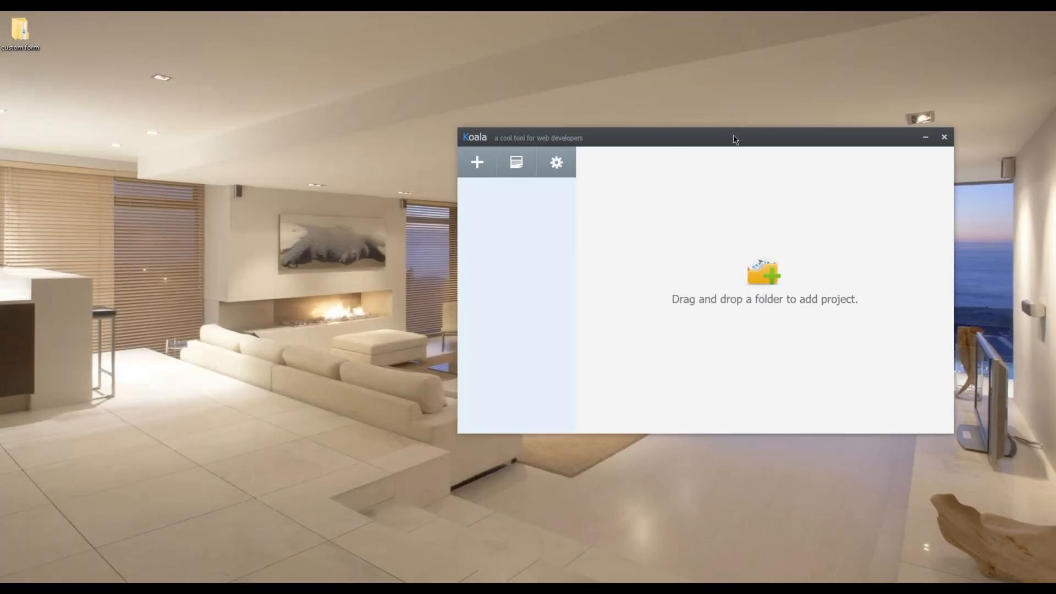
Reach CSS3-Project-Custom-Form in File Explorer with Koala moved aside for dragging start in.
drag(734, 138, 733, 129)
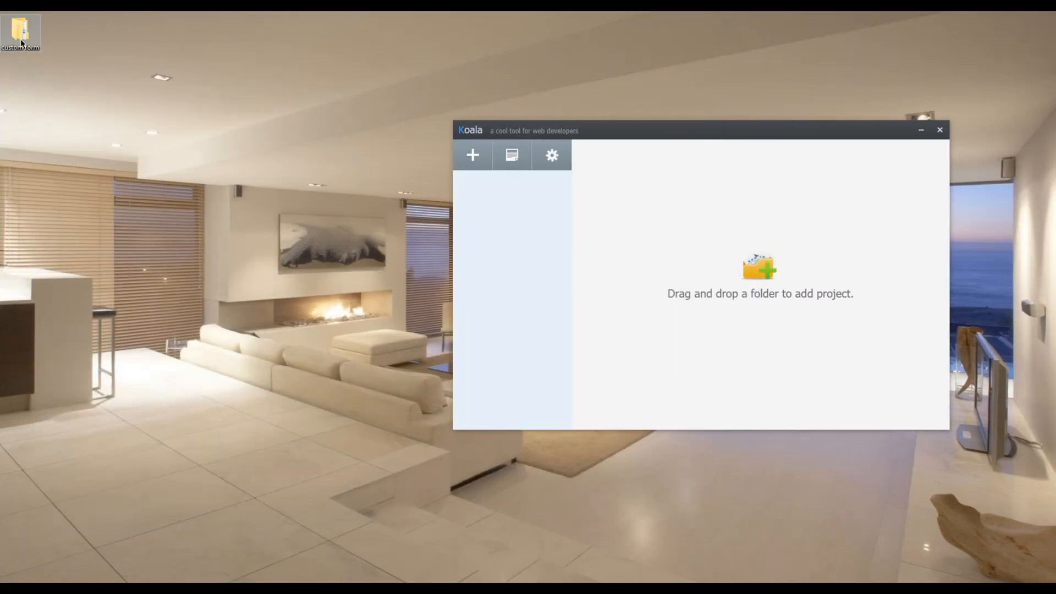
double_click(20, 34)
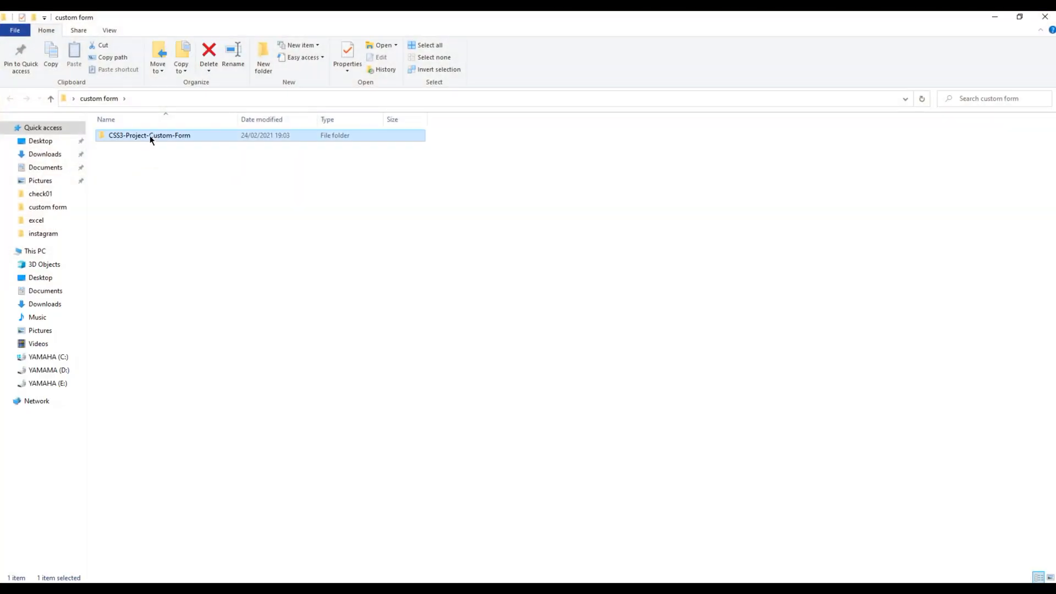
double_click(150, 134)
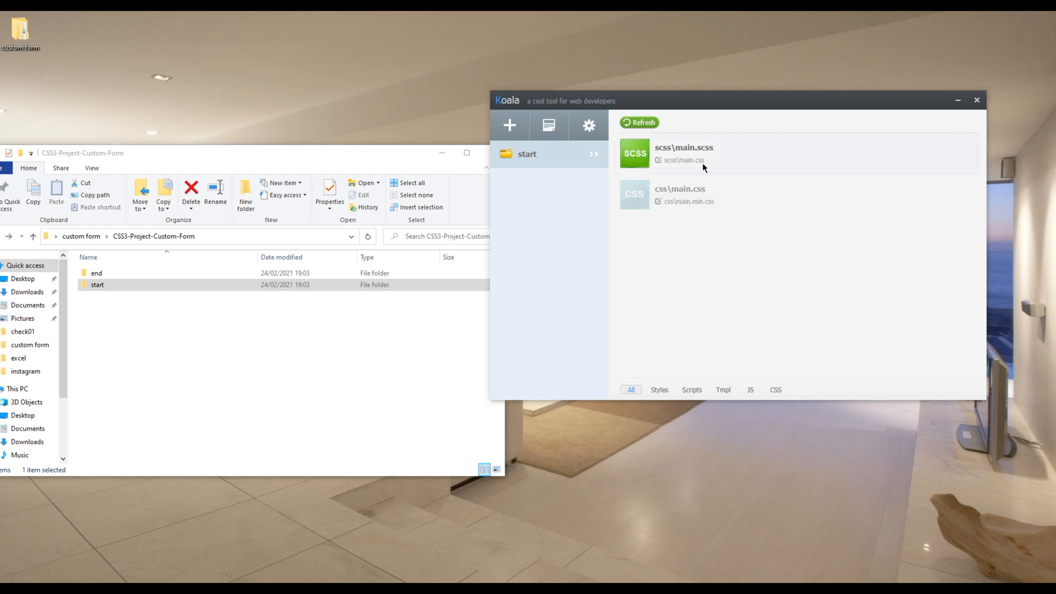
mouse_move(674, 174)
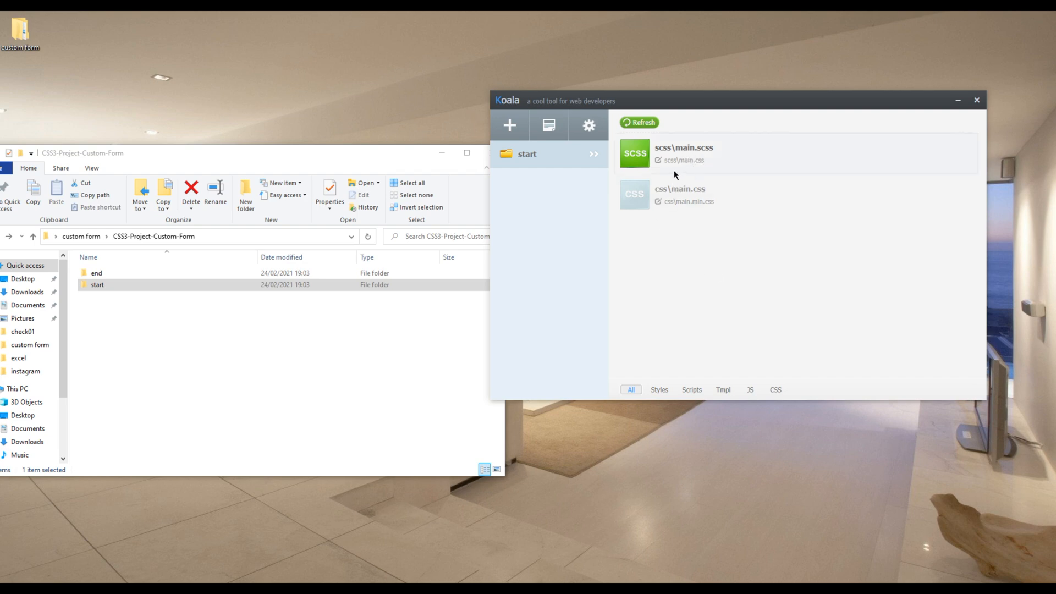
mouse_move(729, 160)
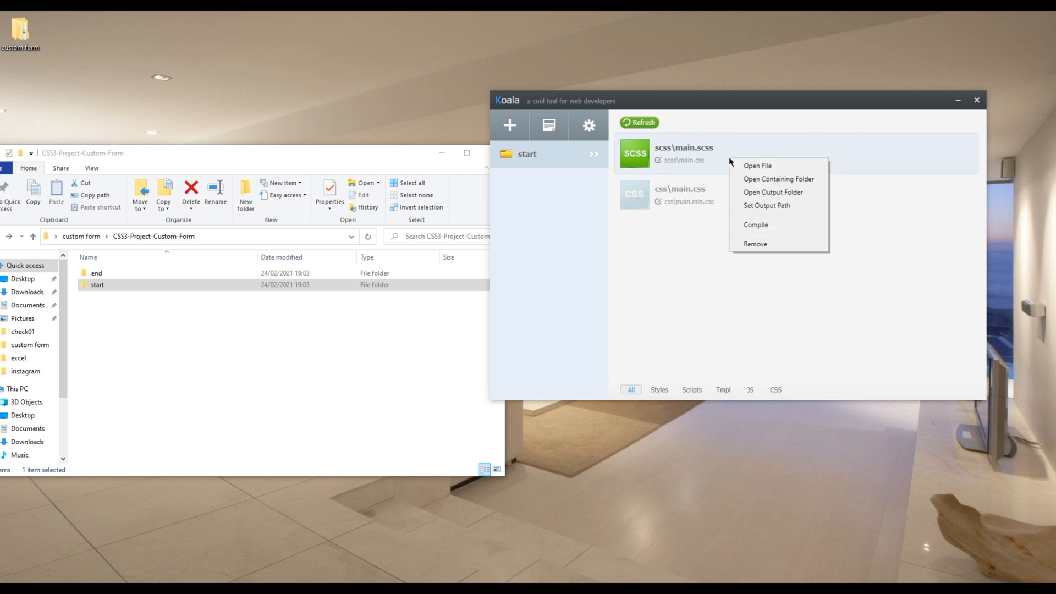
mouse_move(739, 163)
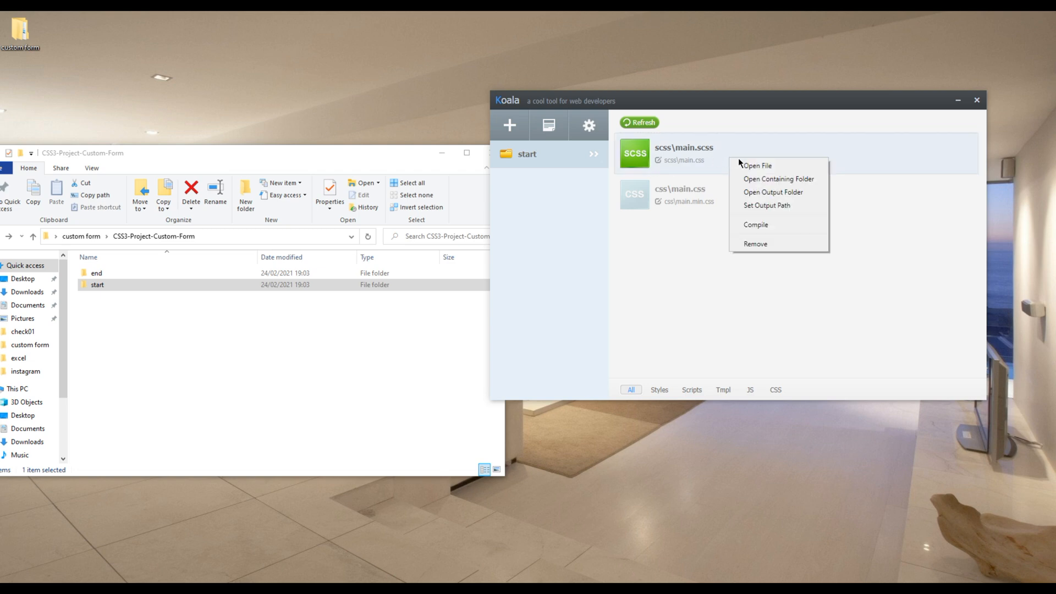
mouse_move(766, 206)
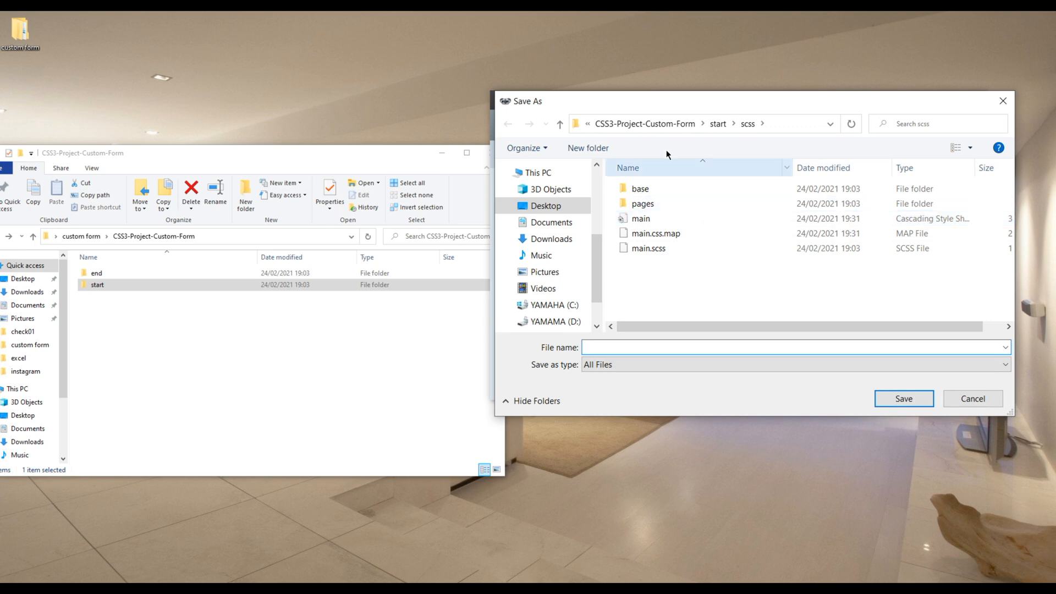
Point main.scss output to start\css\main.css and confirm replacing the existing file.
click(717, 123)
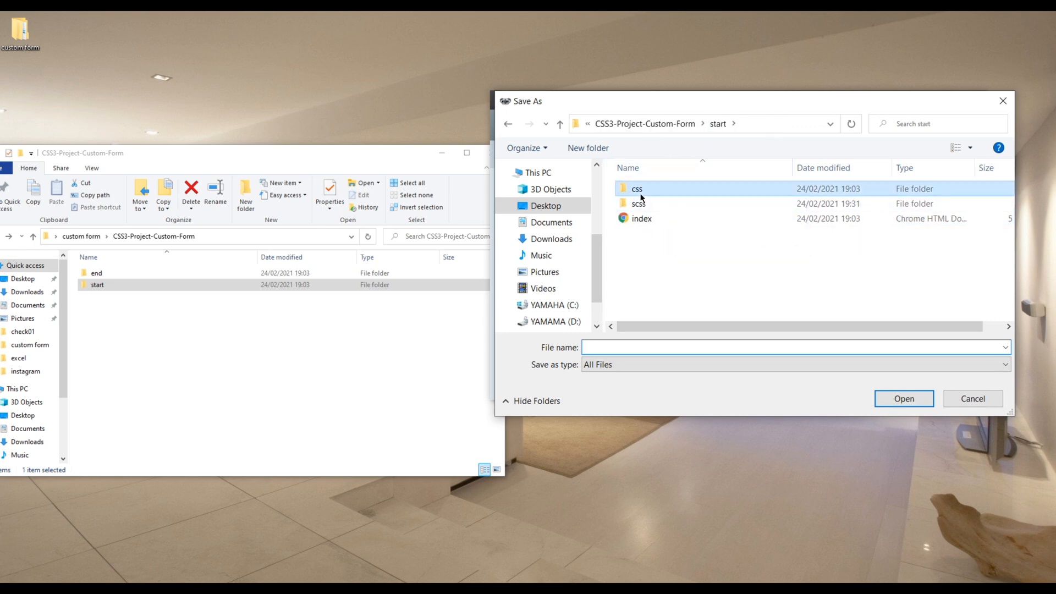
double_click(636, 188)
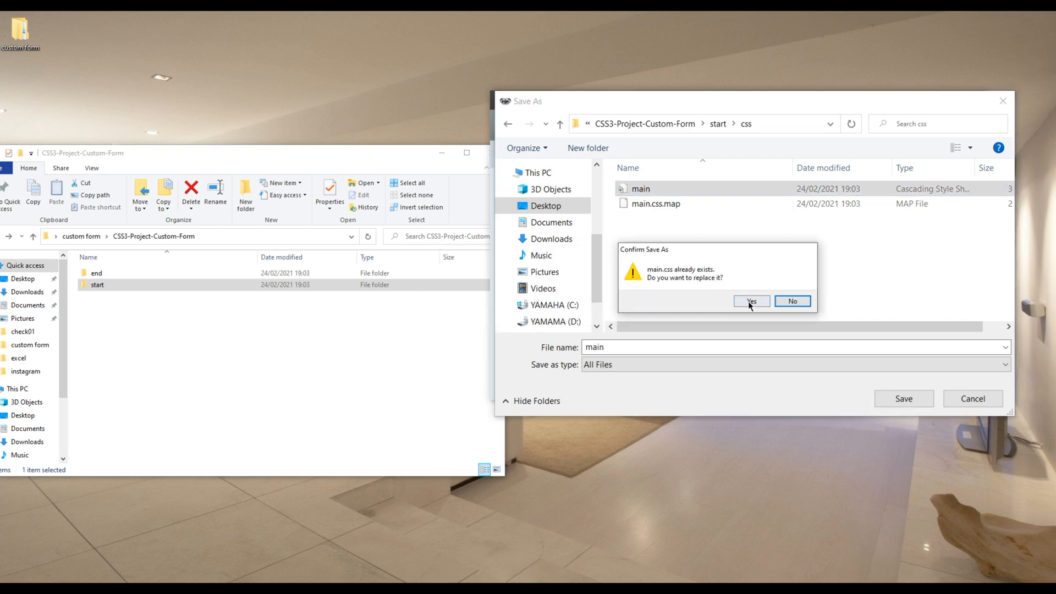
click(750, 301)
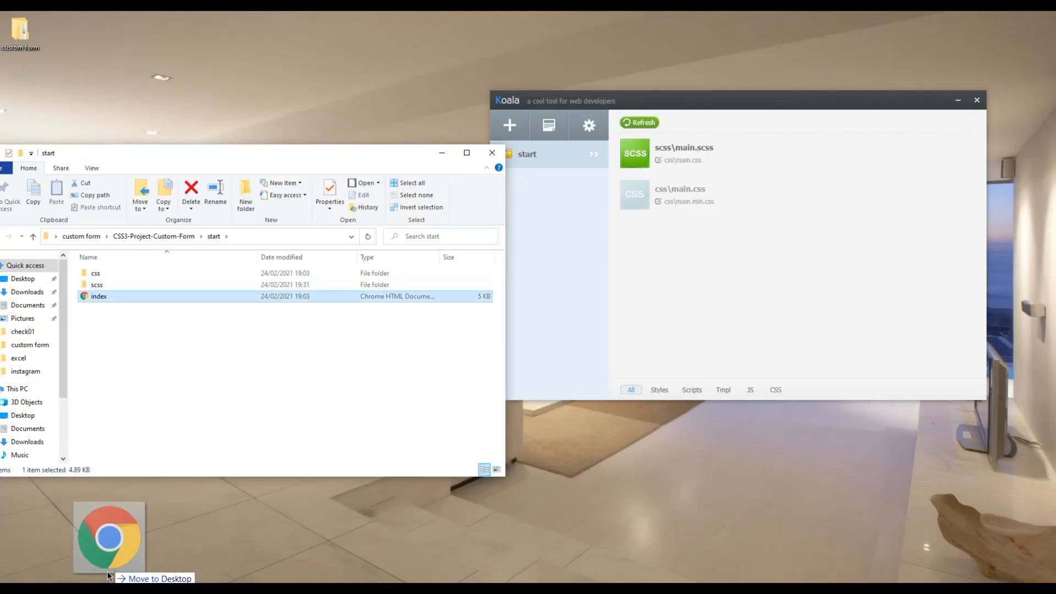
Open start\index.html in a new Chrome tab and scroll to the black Full name field.
click(109, 537)
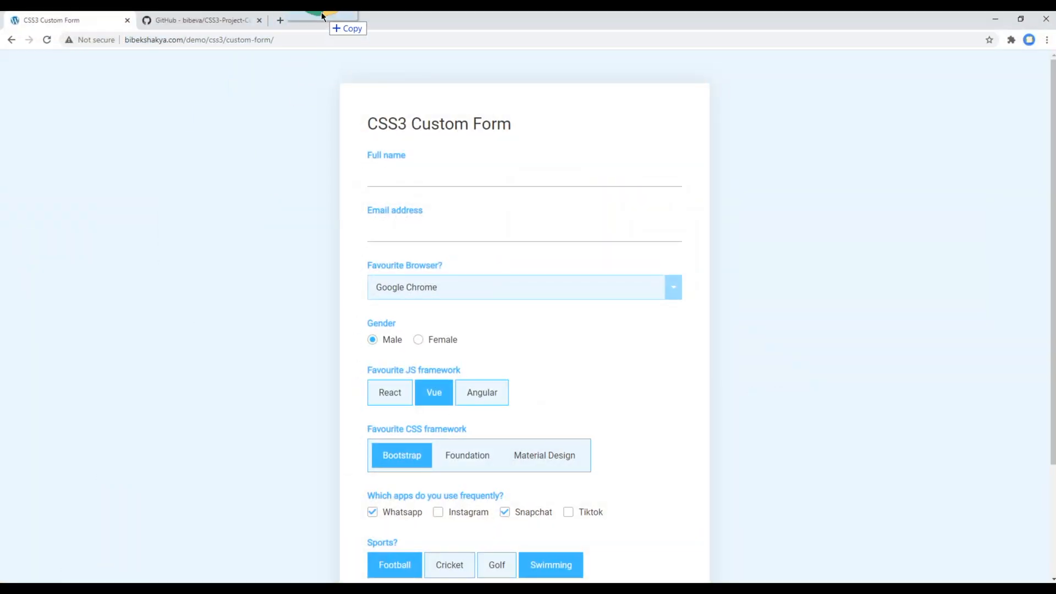
click(330, 20)
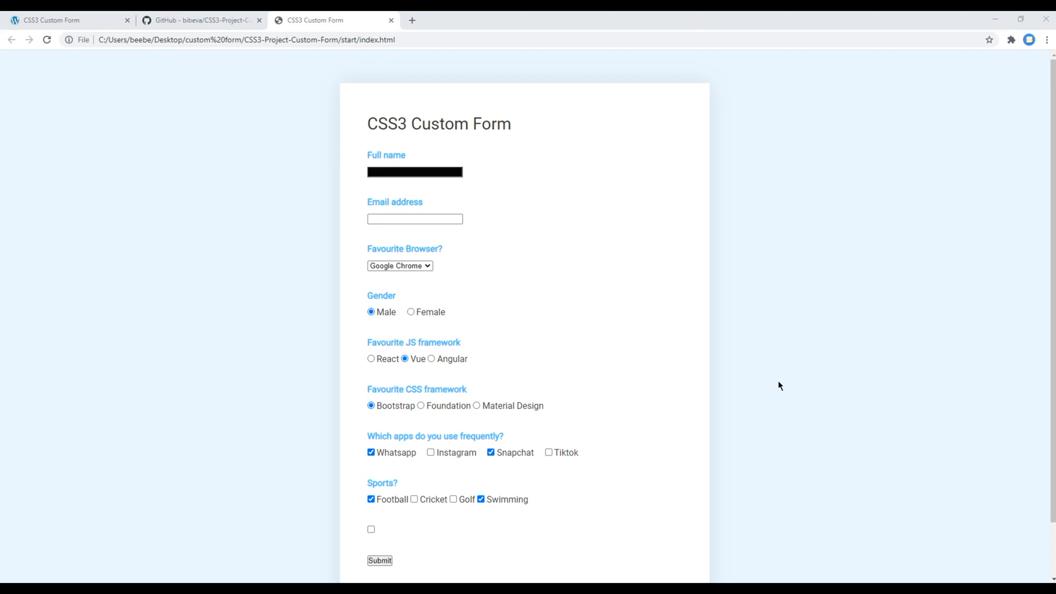
mouse_move(409, 176)
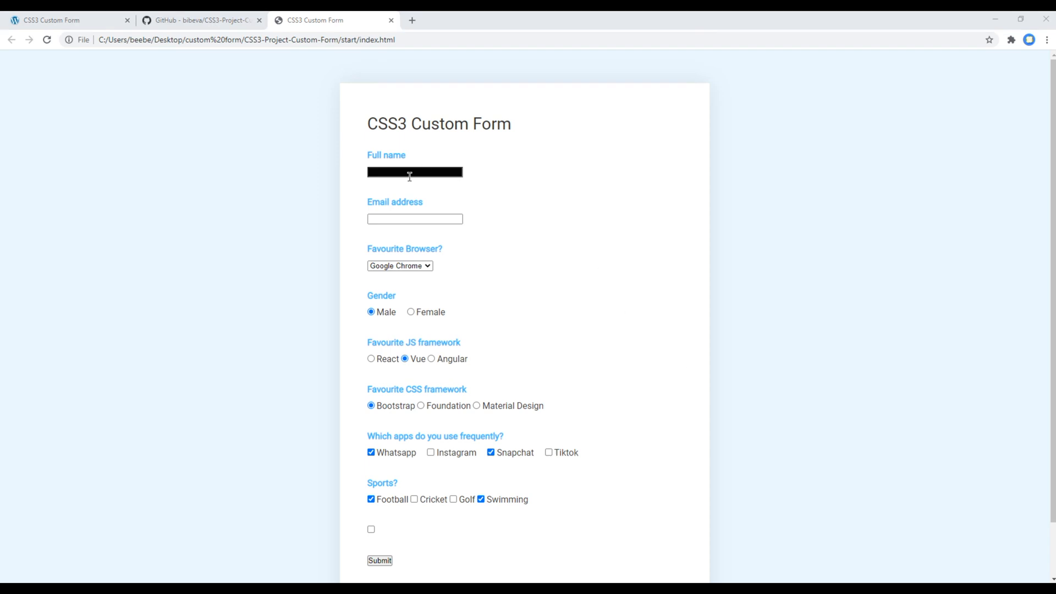
scroll(down, 3)
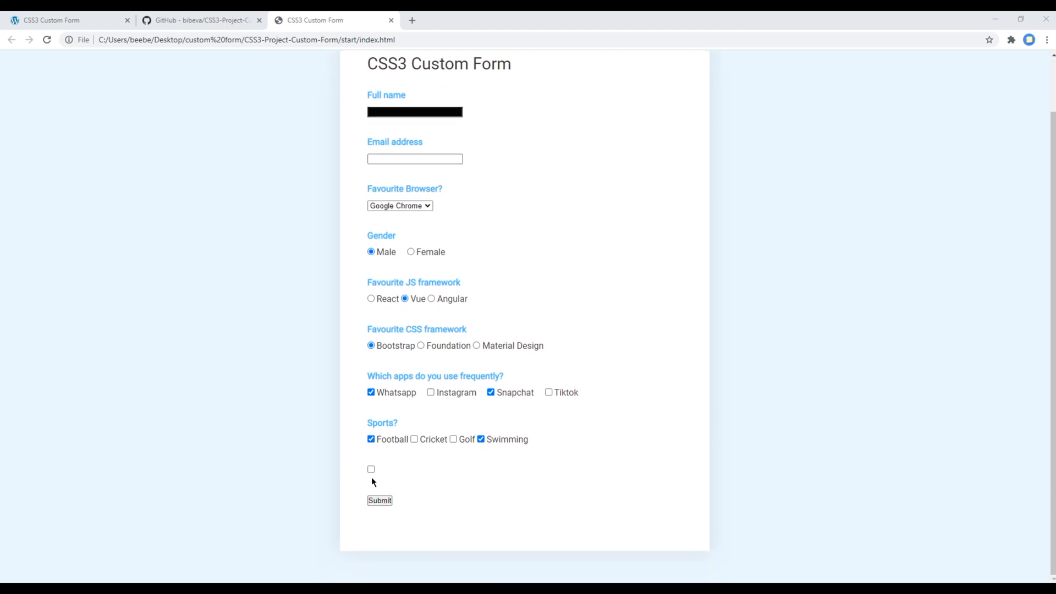
mouse_move(416, 502)
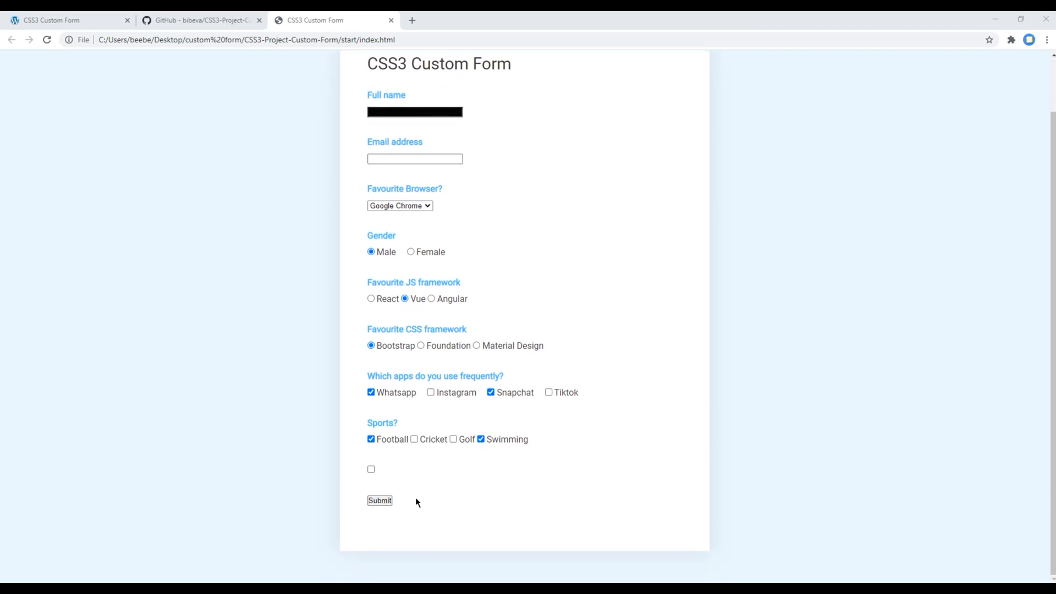